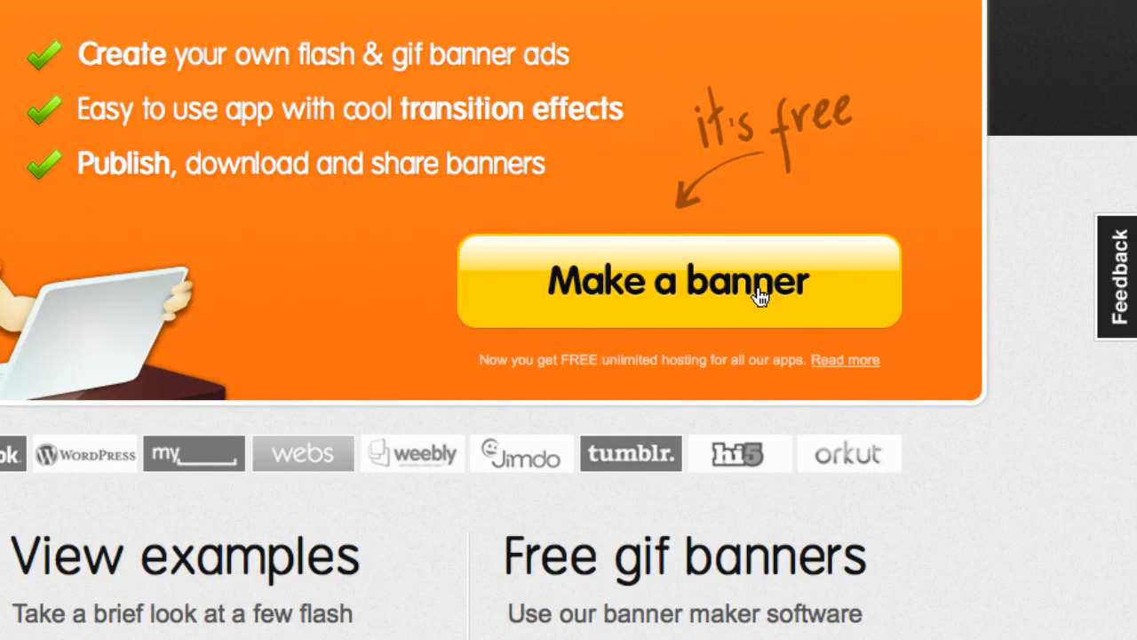
Create a new banner using the Medium rectangle 300x250 preset.
click(679, 280)
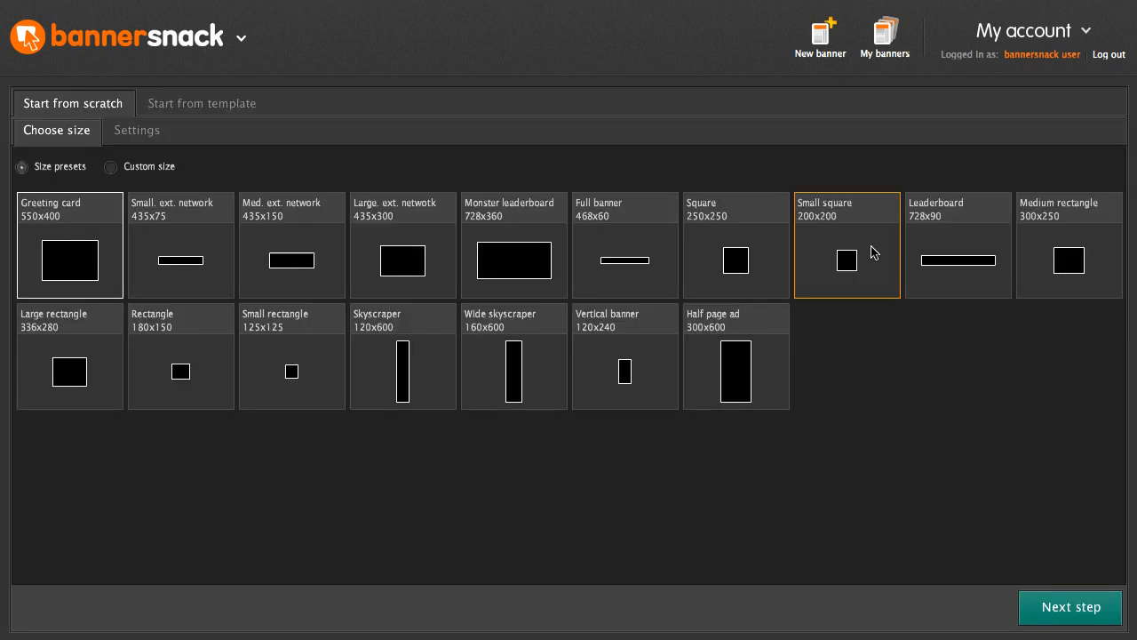
click(1069, 244)
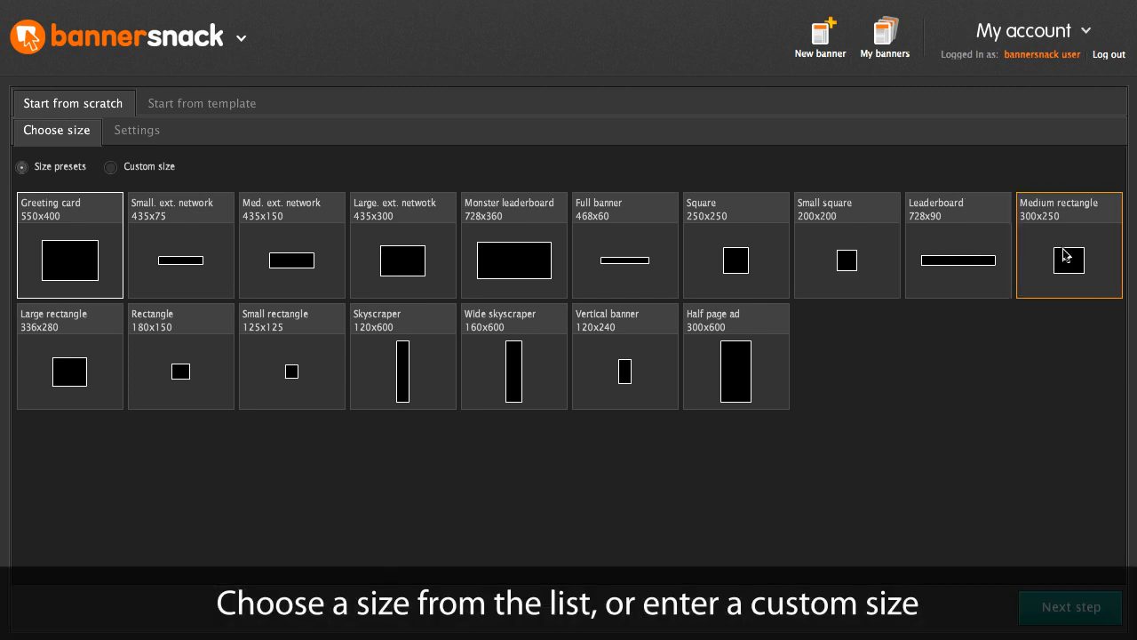
click(1069, 260)
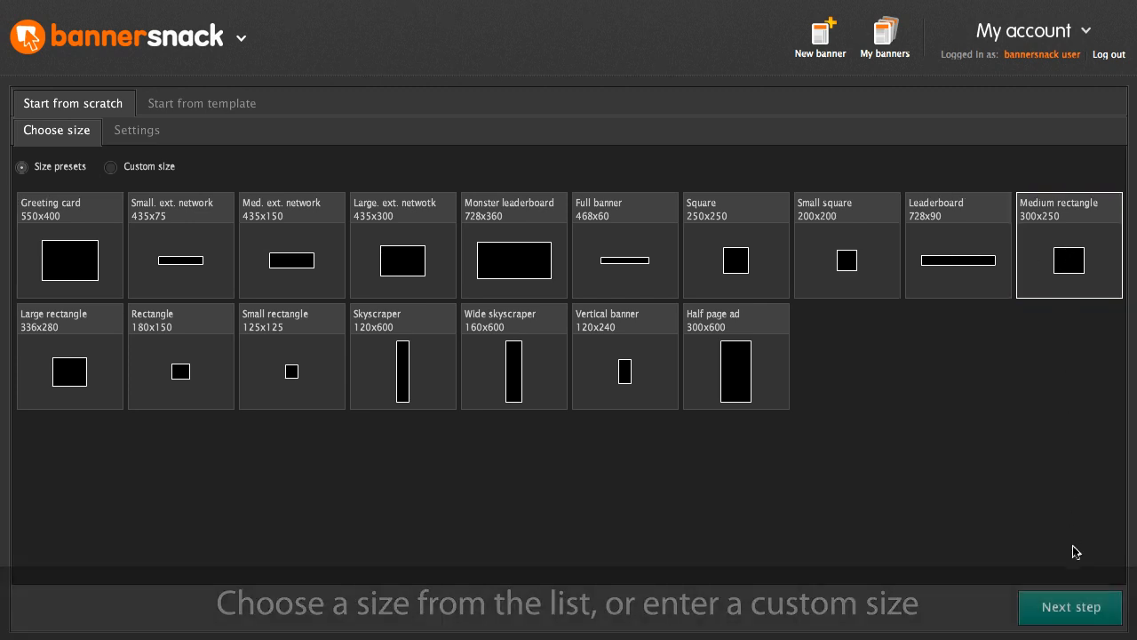
click(1071, 607)
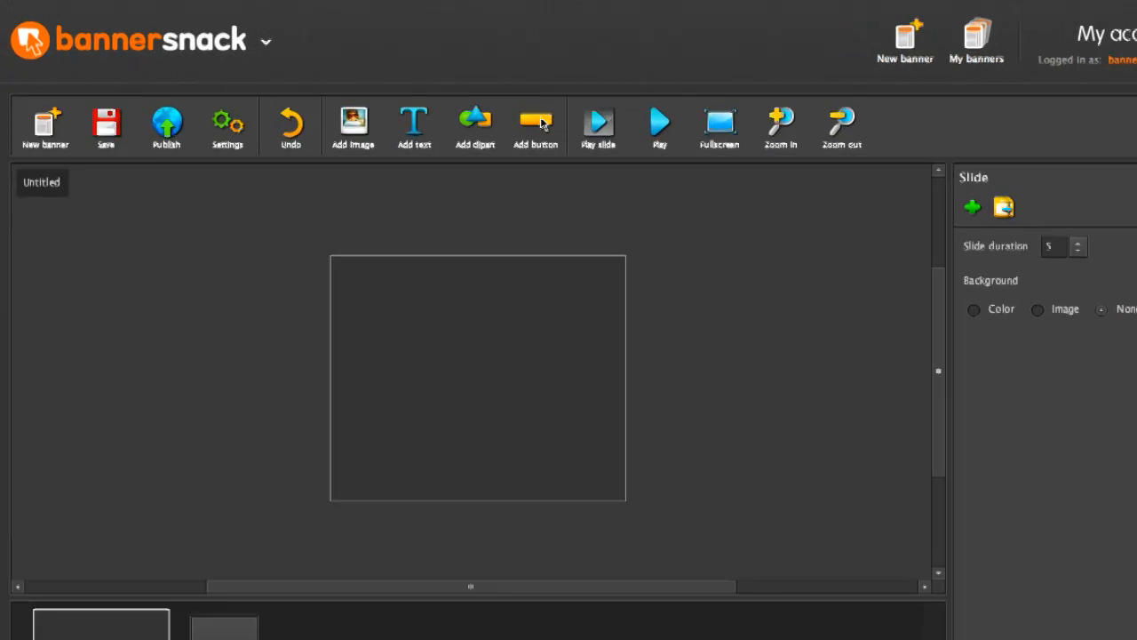
Upload the friends photo from the computer onto the first slide.
click(353, 126)
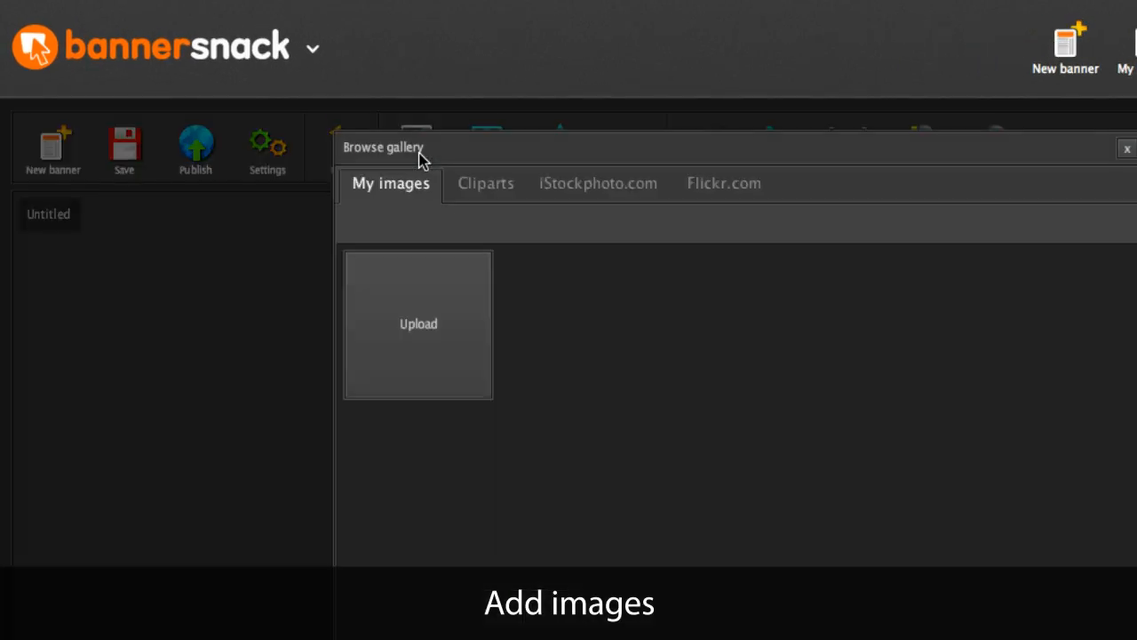
click(418, 323)
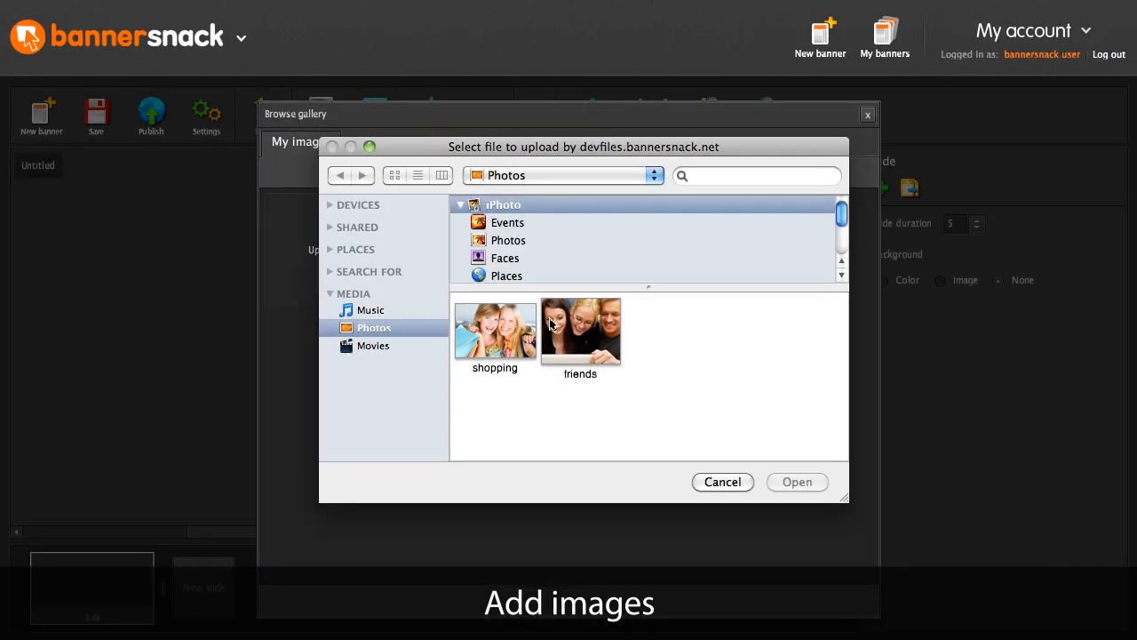
click(723, 482)
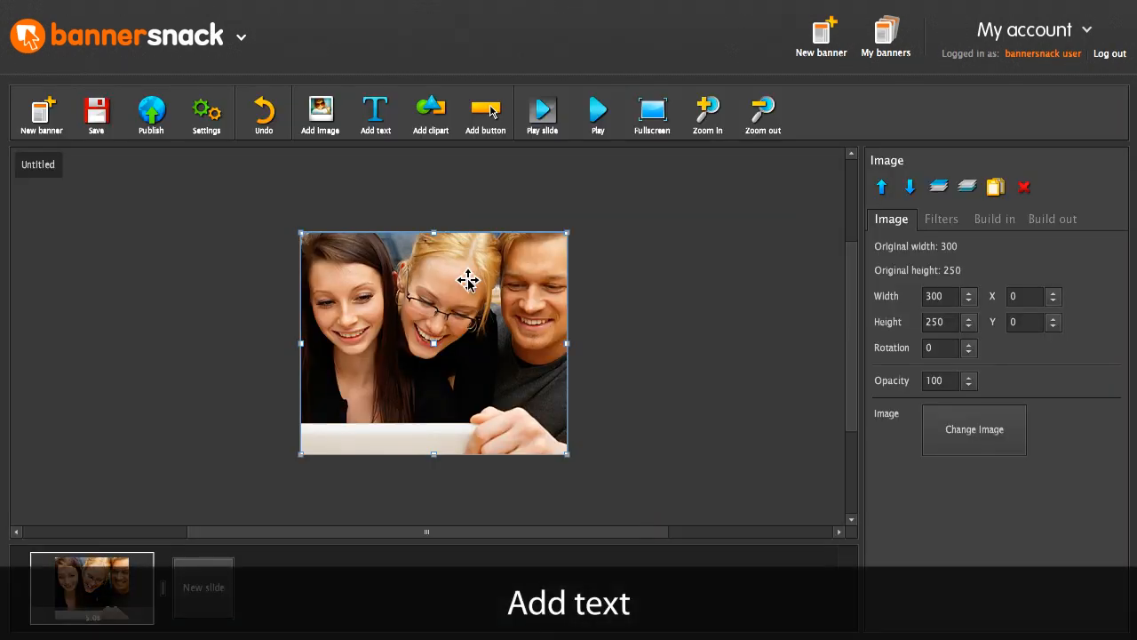
Add the caption 'My flash banner' low on the photo, in Arial and yellow.
click(375, 113)
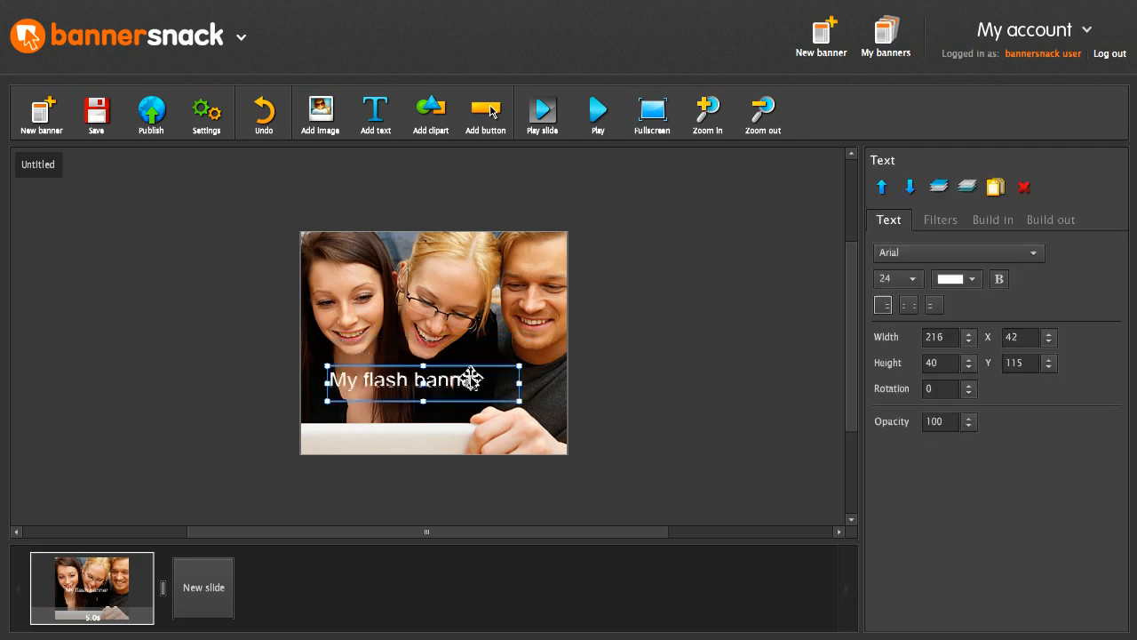
drag(422, 380, 400, 398)
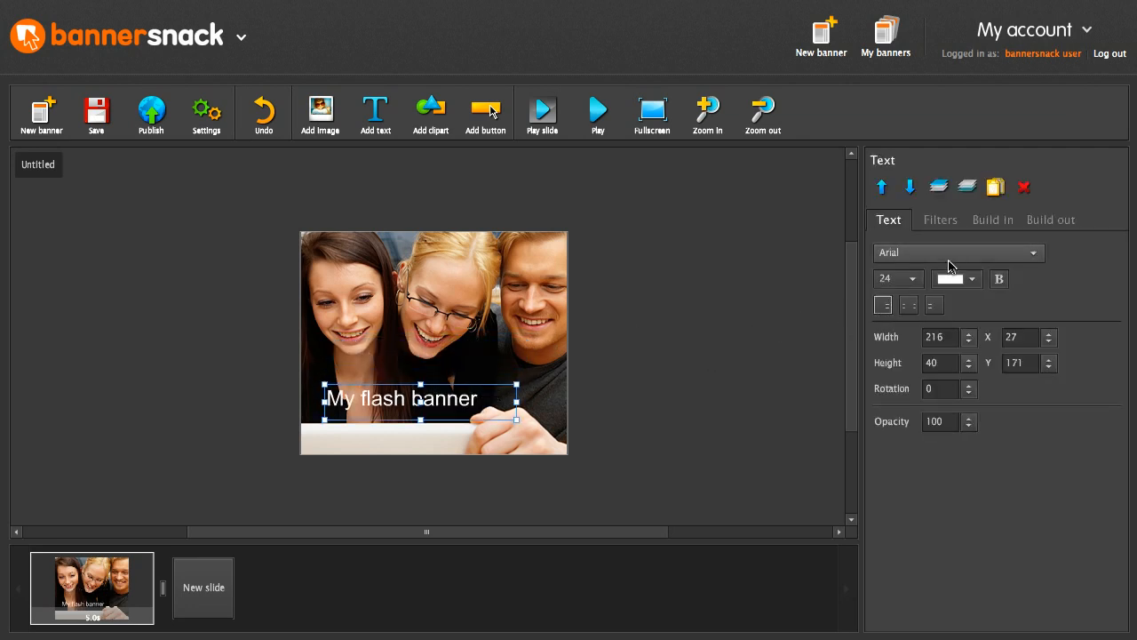
click(958, 252)
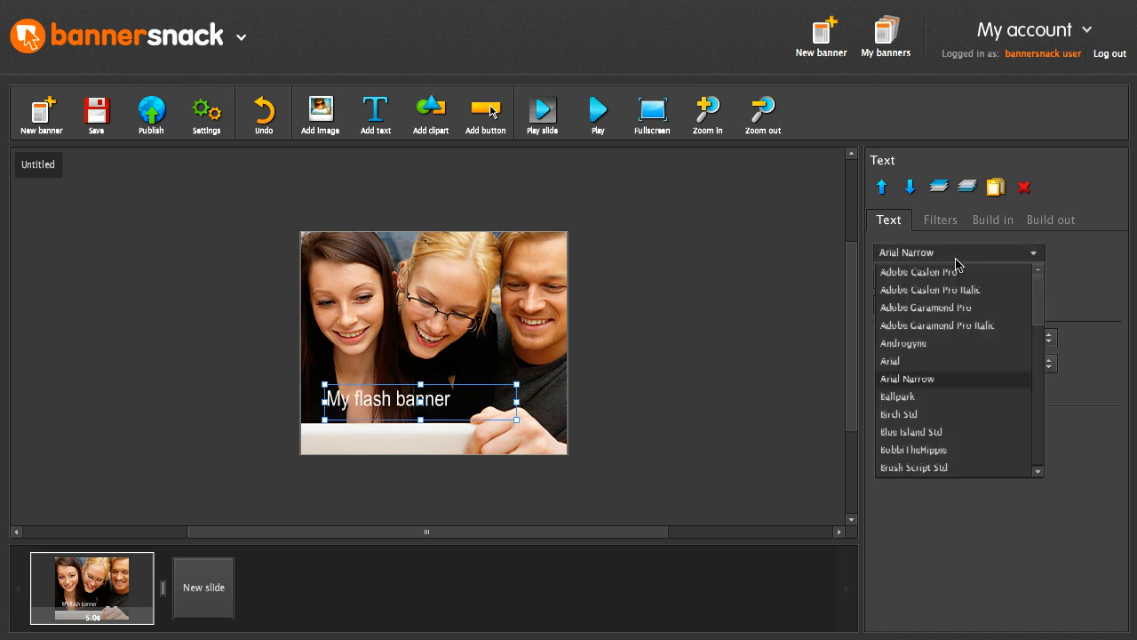
click(889, 360)
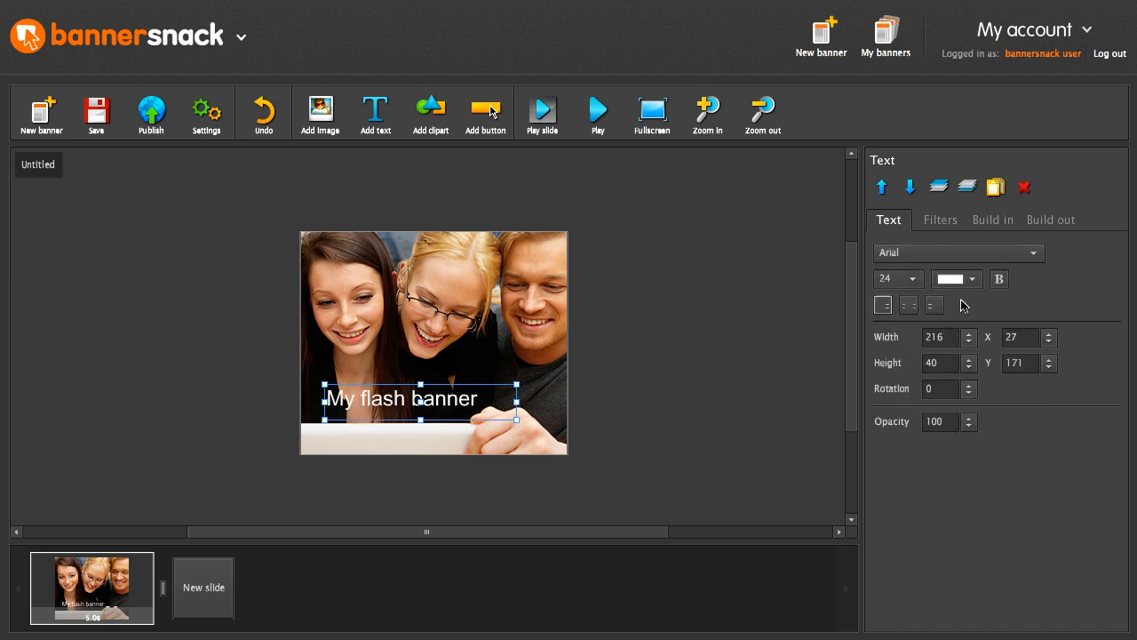
click(951, 278)
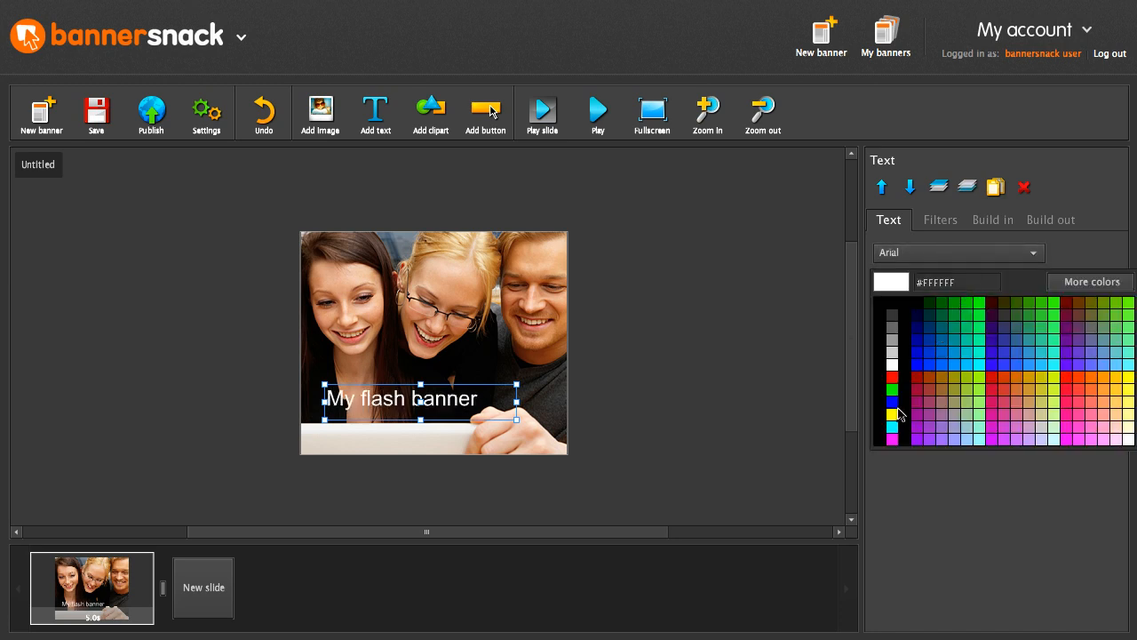
click(892, 415)
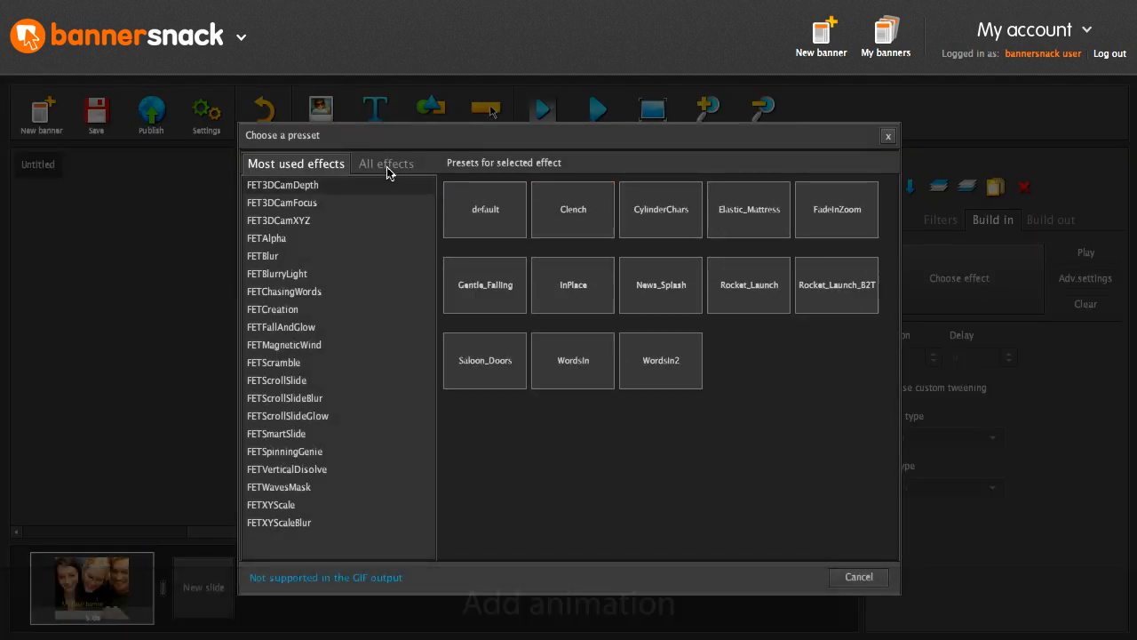
Apply the FETBlur Autofocus preset as the caption's entrance animation.
click(386, 162)
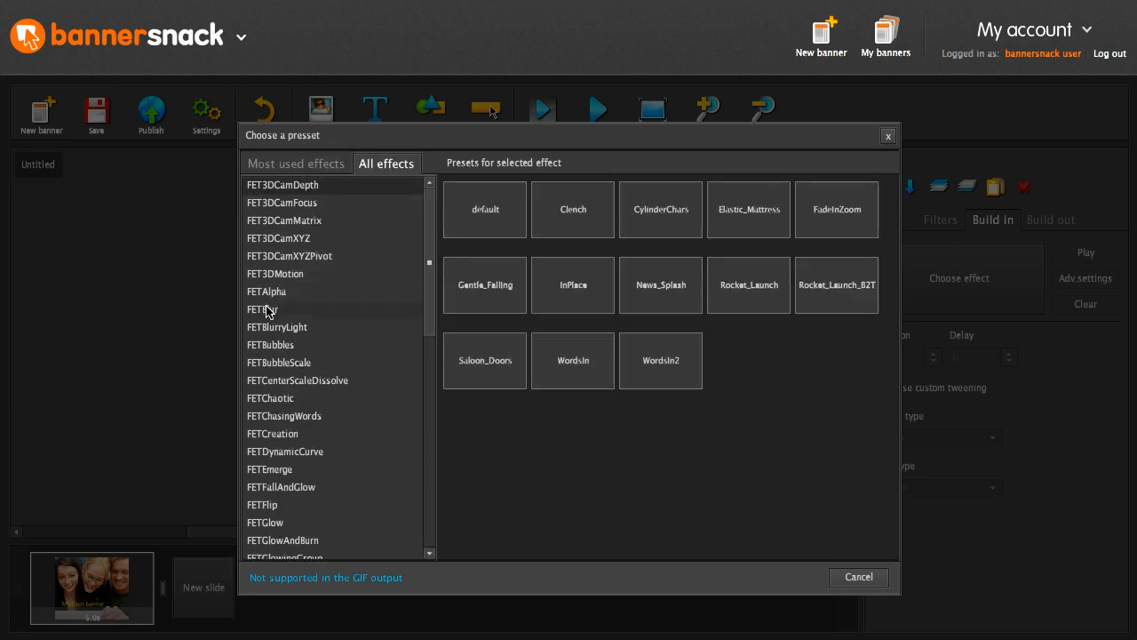
click(263, 309)
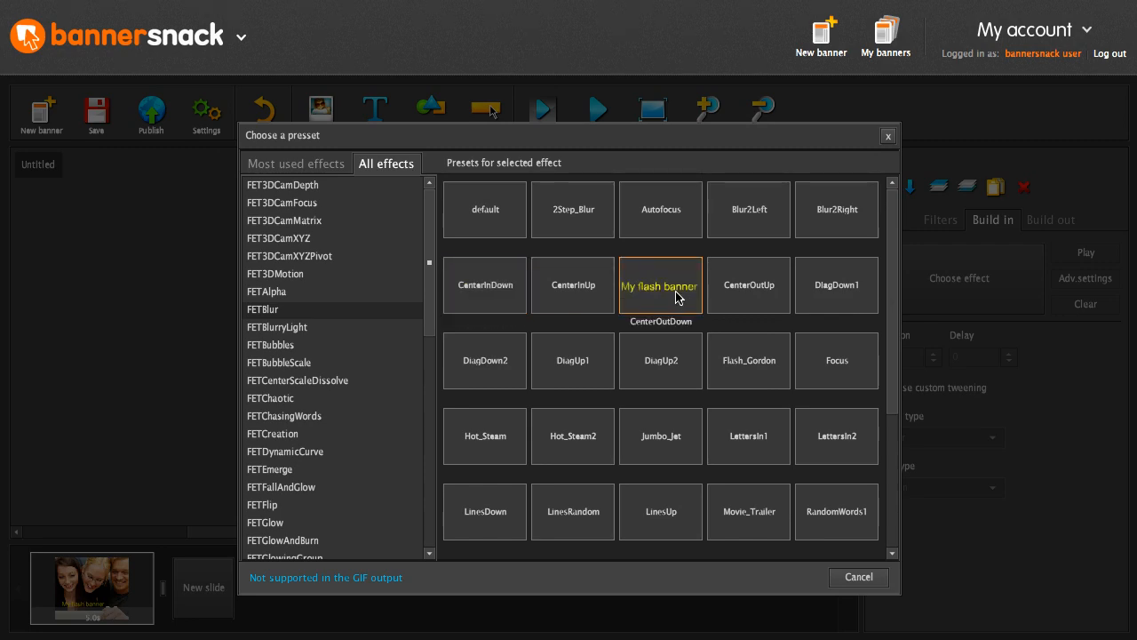
click(660, 209)
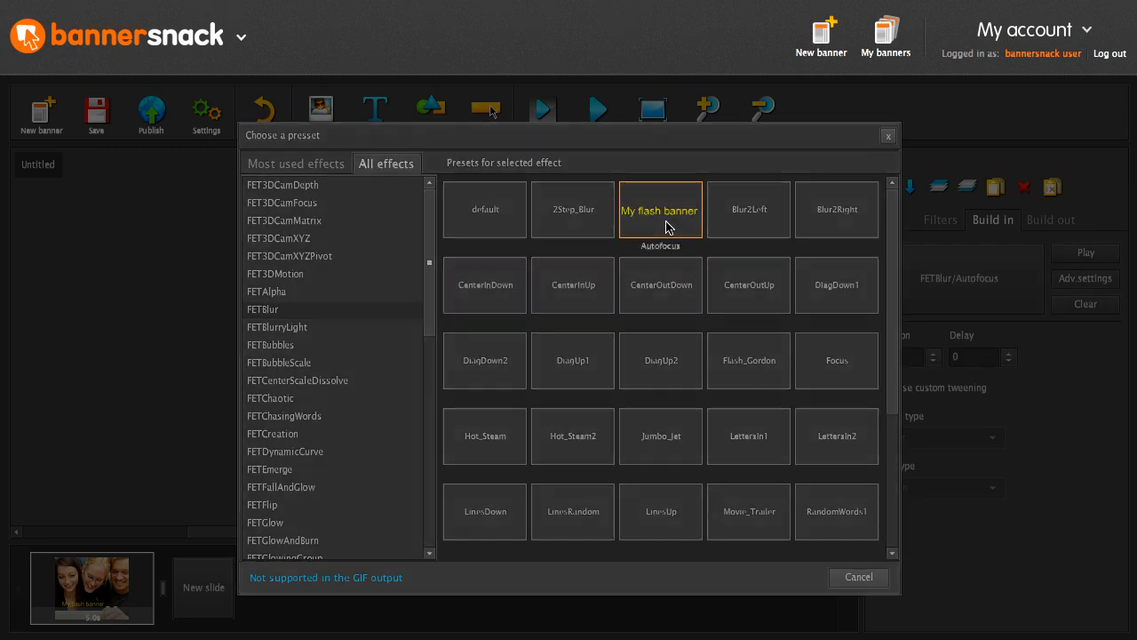
double_click(660, 211)
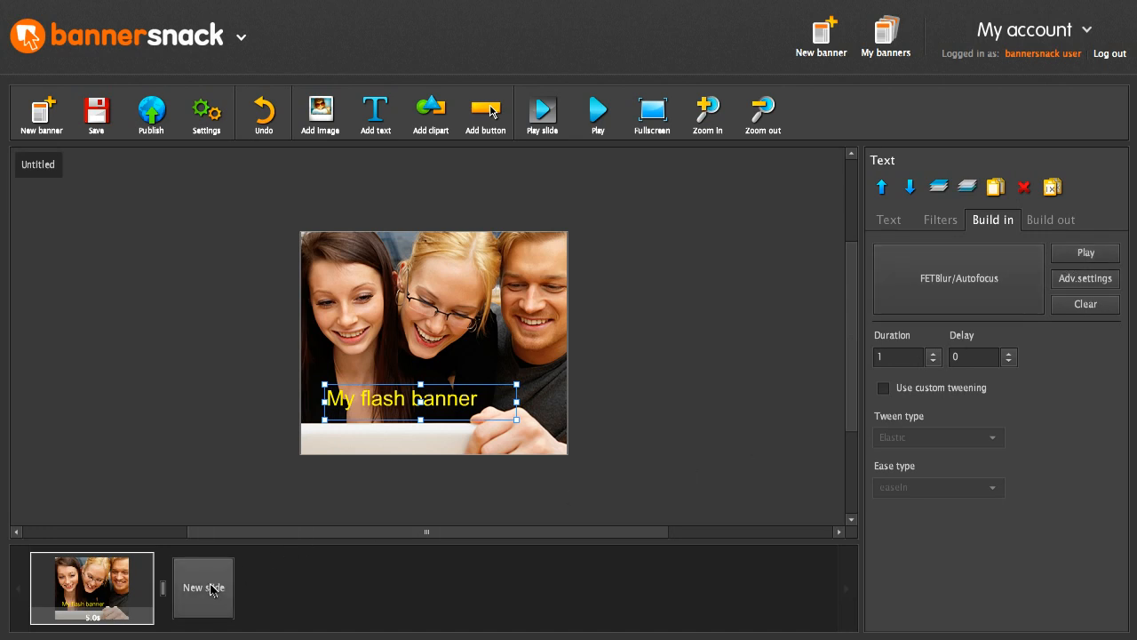
Add slide two with a pale yellow solid background and a new text box.
click(203, 587)
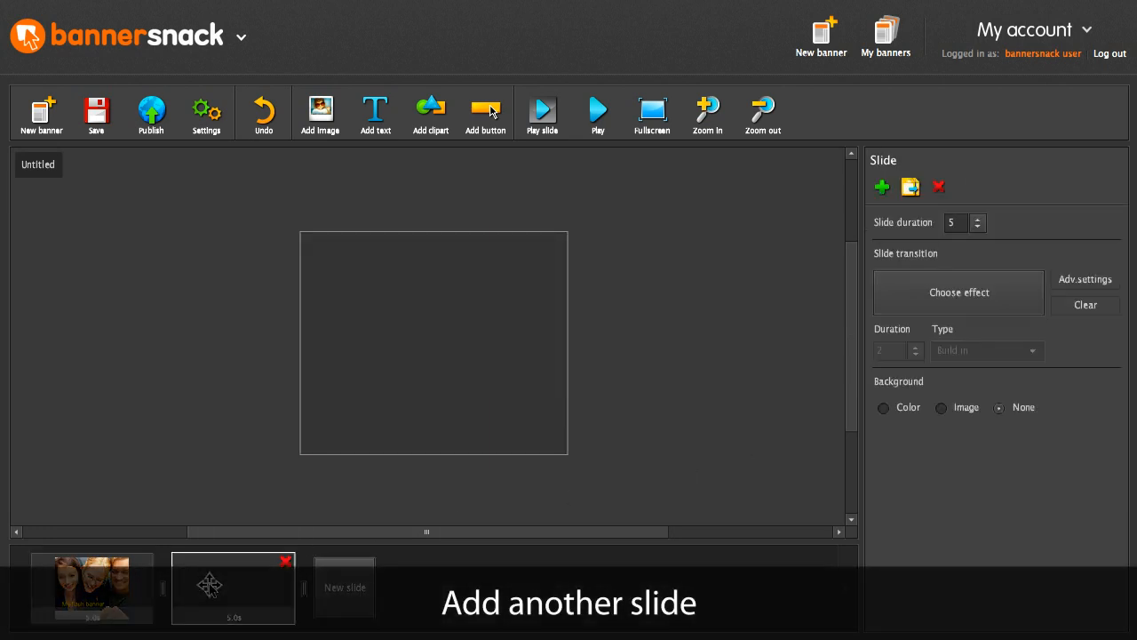
click(883, 407)
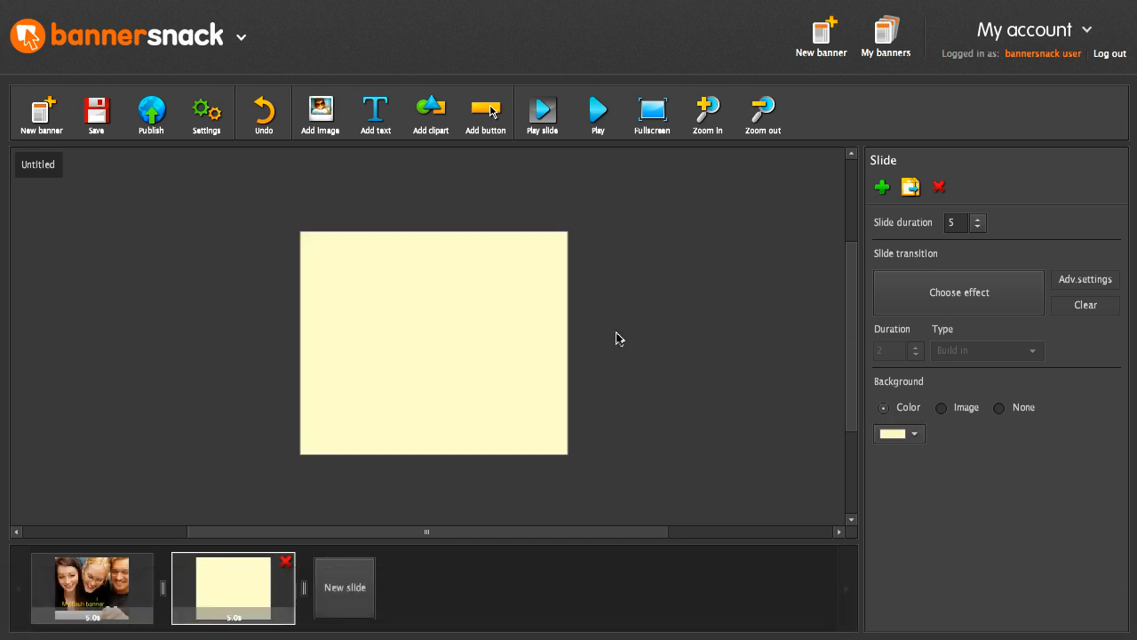
click(375, 114)
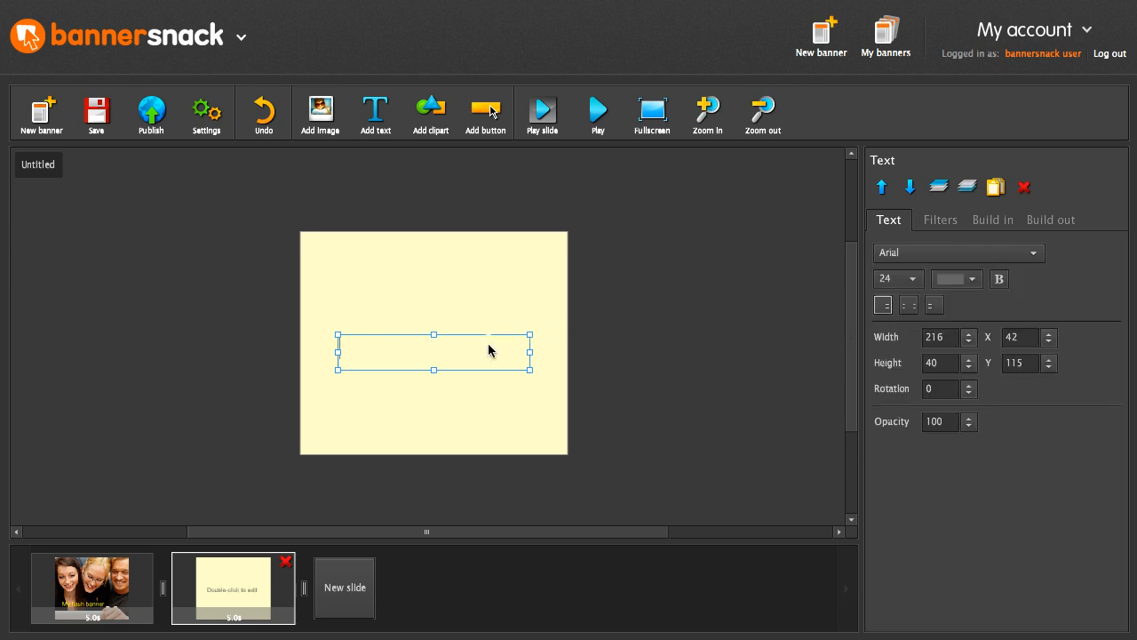
Enter the headline 'The easy way to make professional flash banners' on slide two.
text(The easy way)
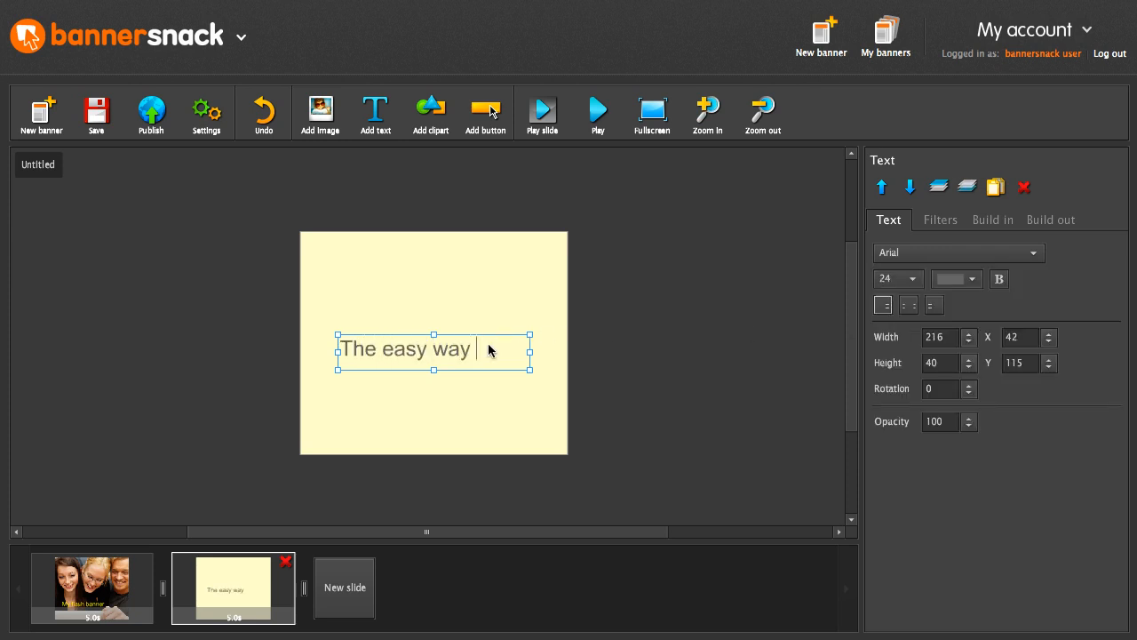
text(to make profes)
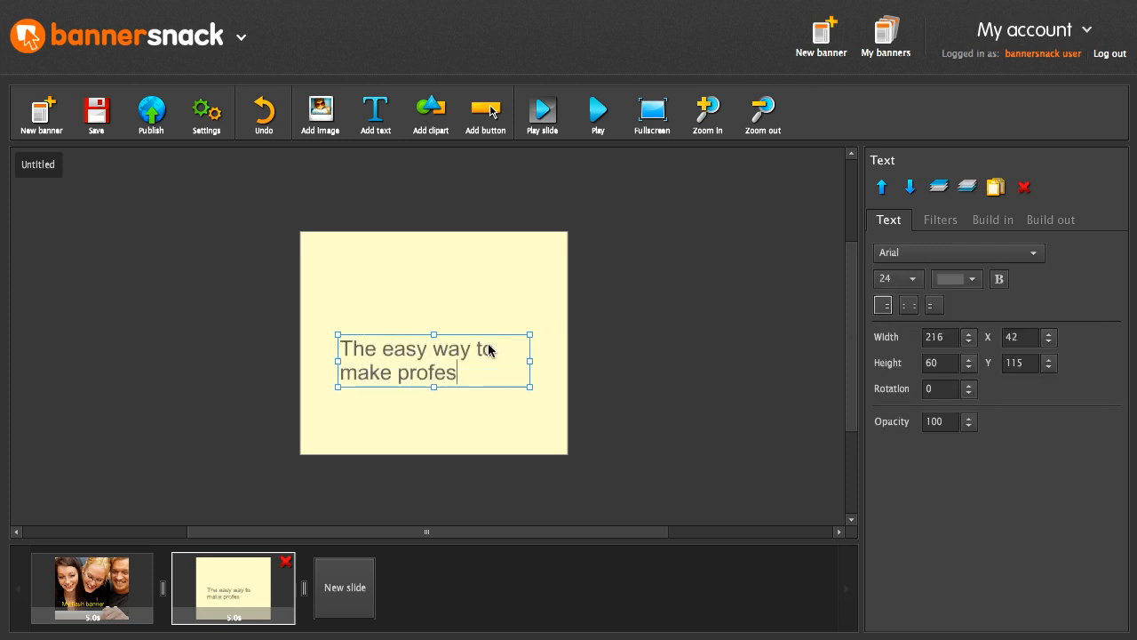
text(sional flash ba)
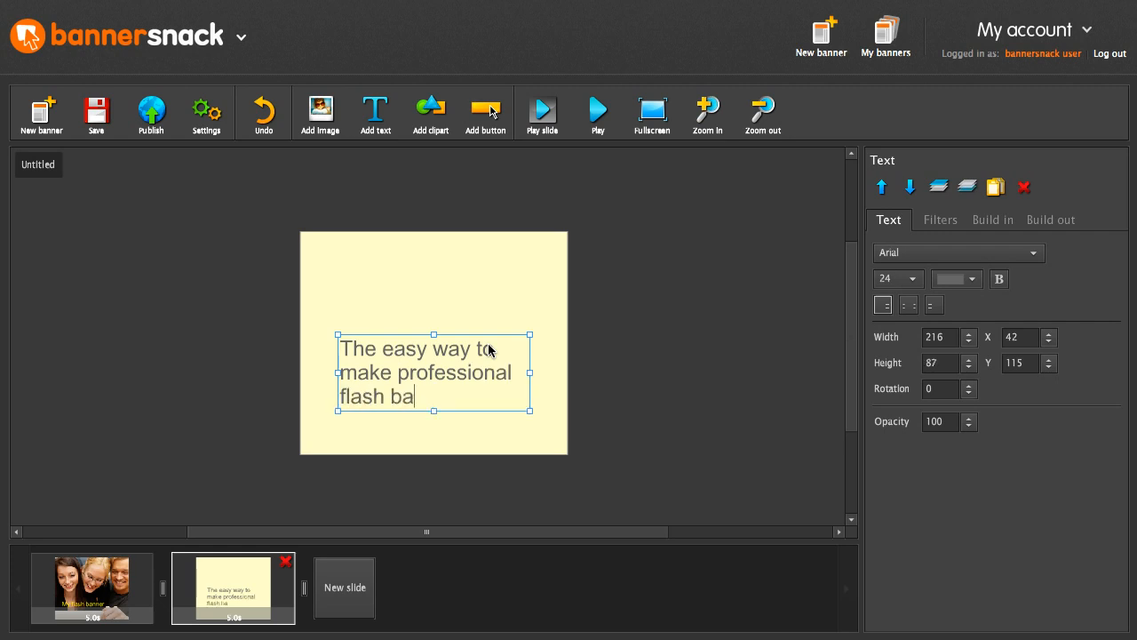
text(nners)
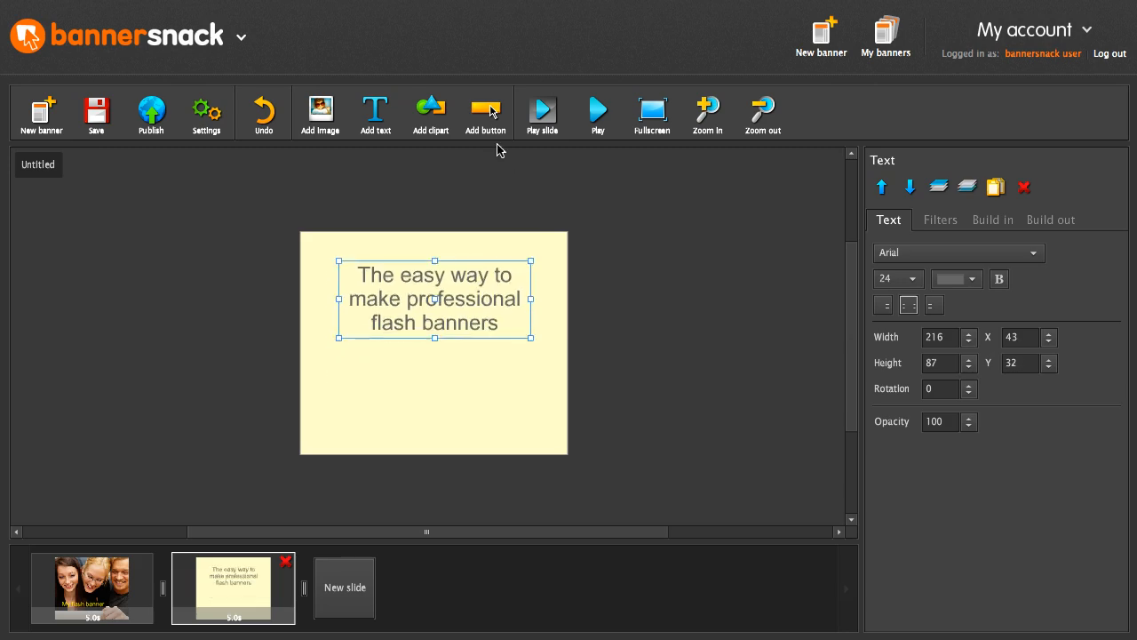
click(485, 113)
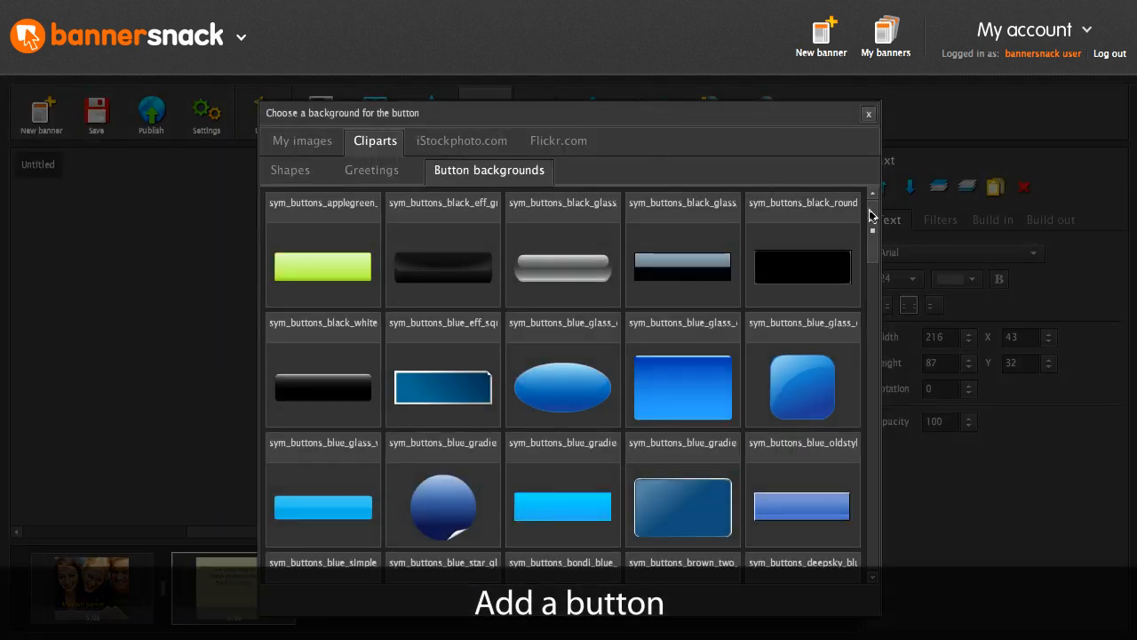
Place an orange button centred below the headline, labelled 'Try it now!'.
scroll(down, 3)
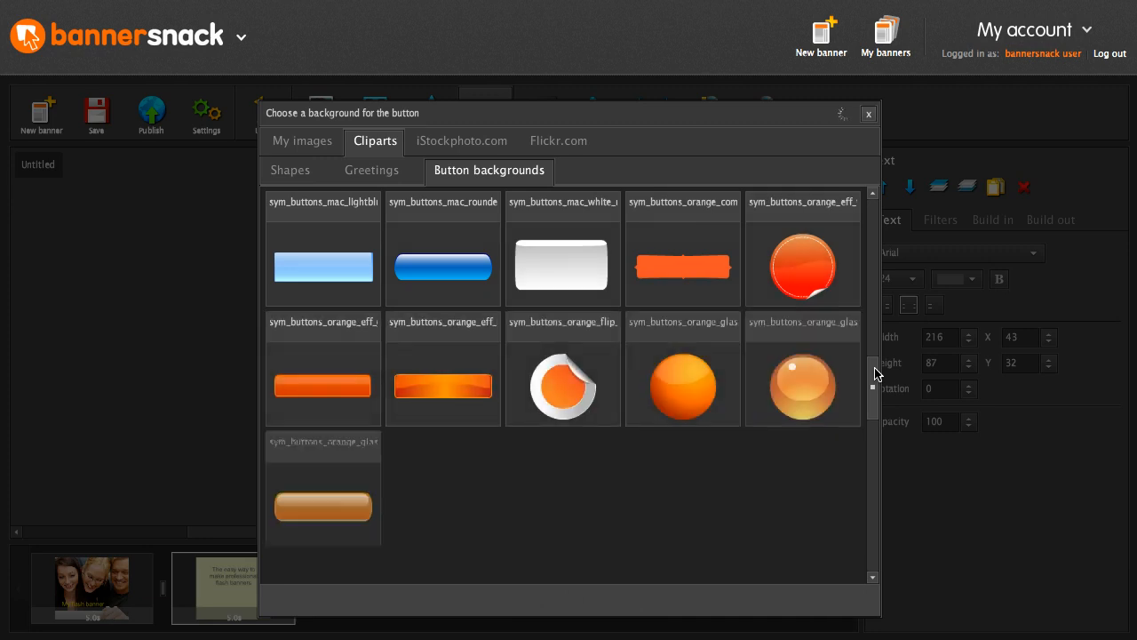
scroll(down, 3)
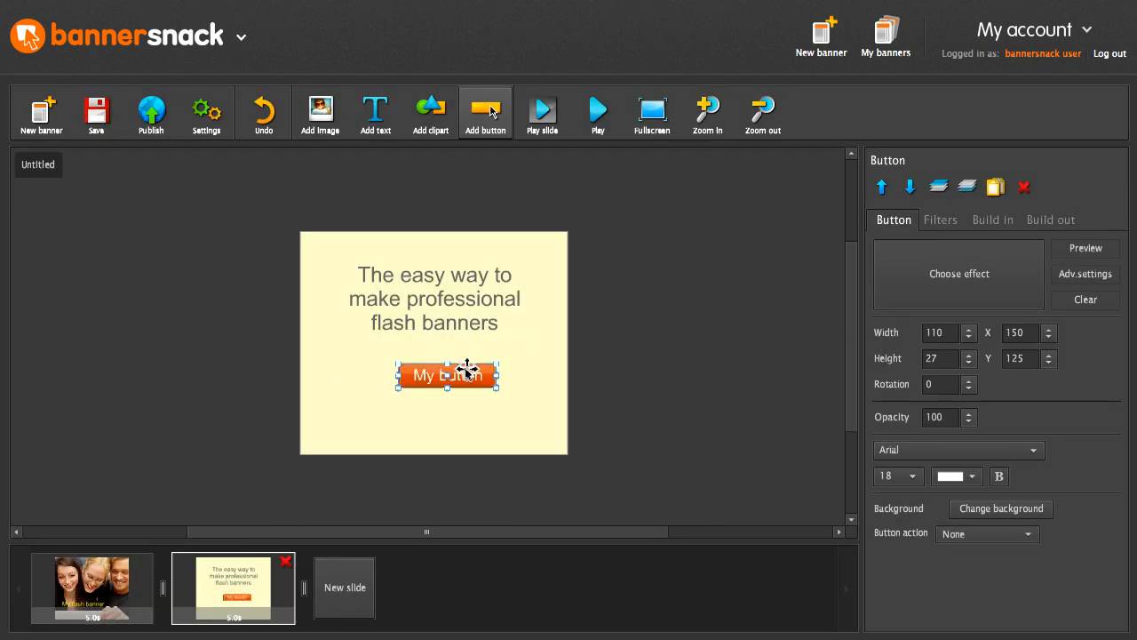
drag(446, 374, 433, 376)
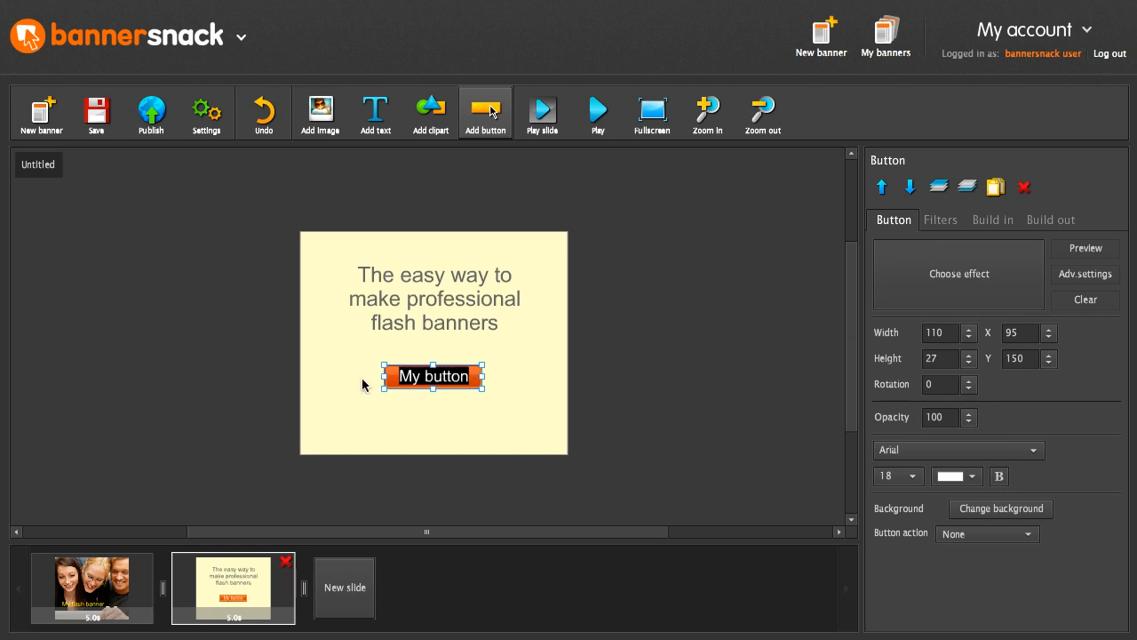
text(Try it now!)
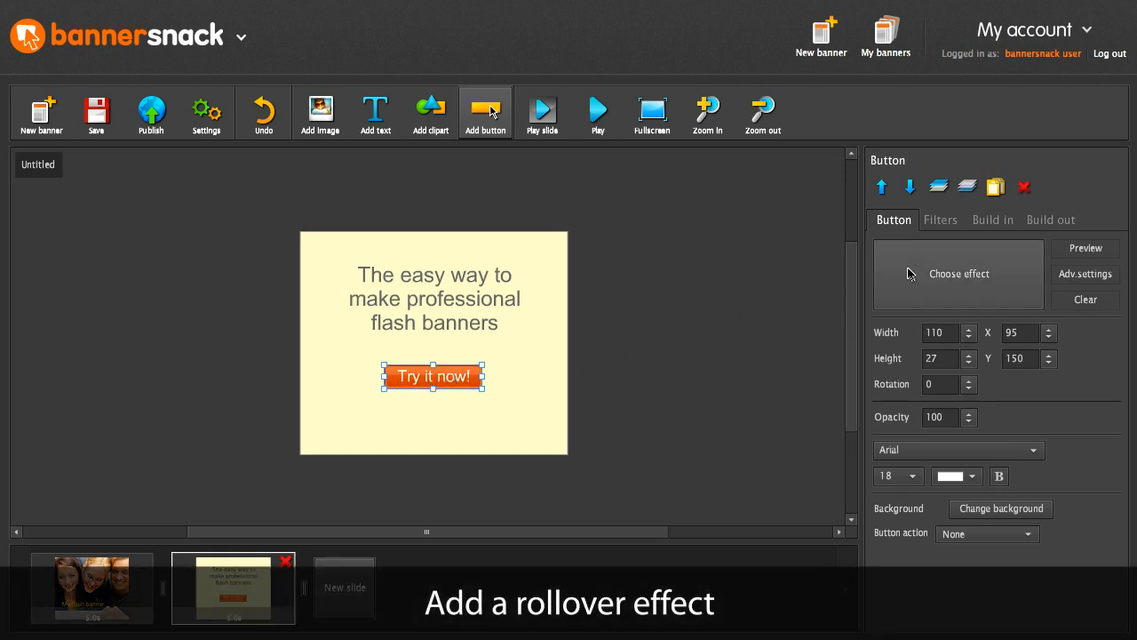
Apply and preview the Bright rollover effect on the 'Try it now!' button.
click(958, 273)
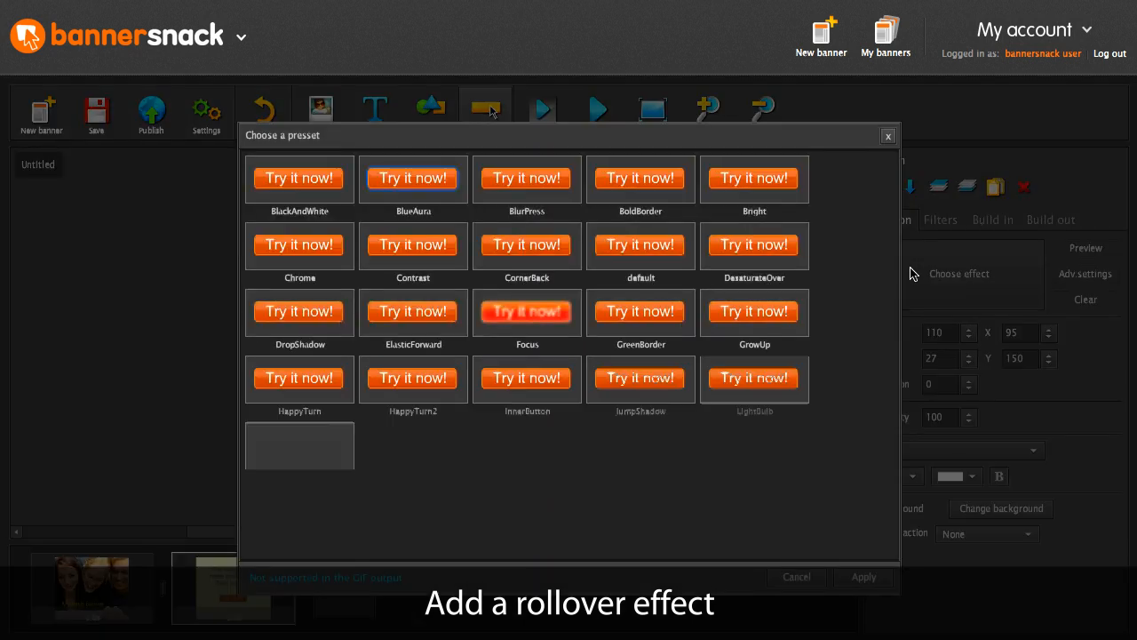
scroll(down, 3)
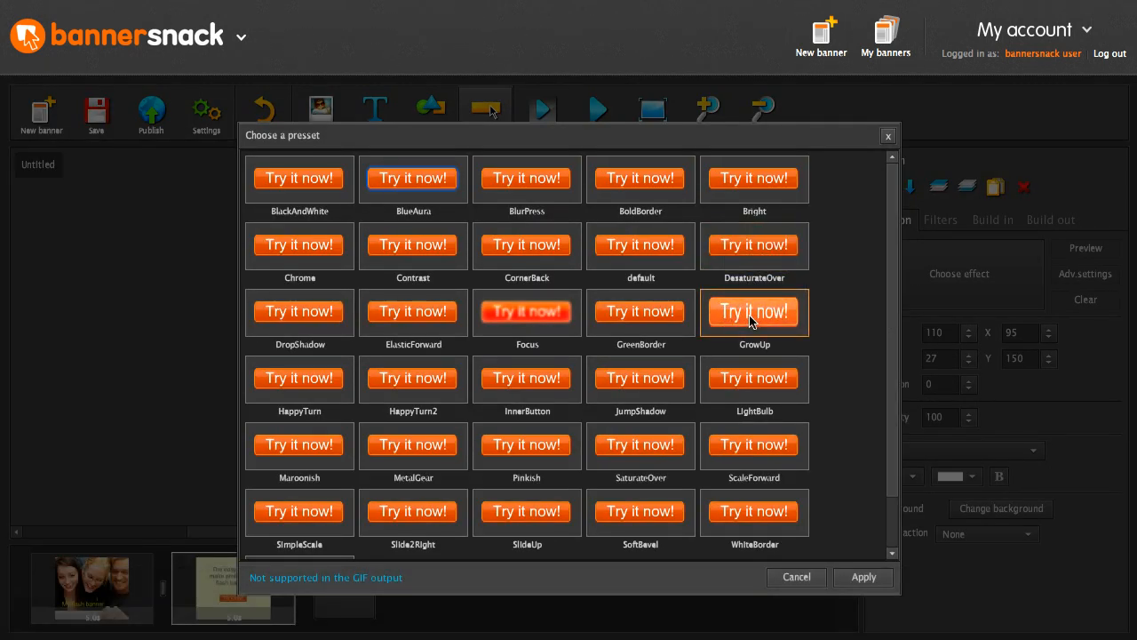
mouse_move(754, 179)
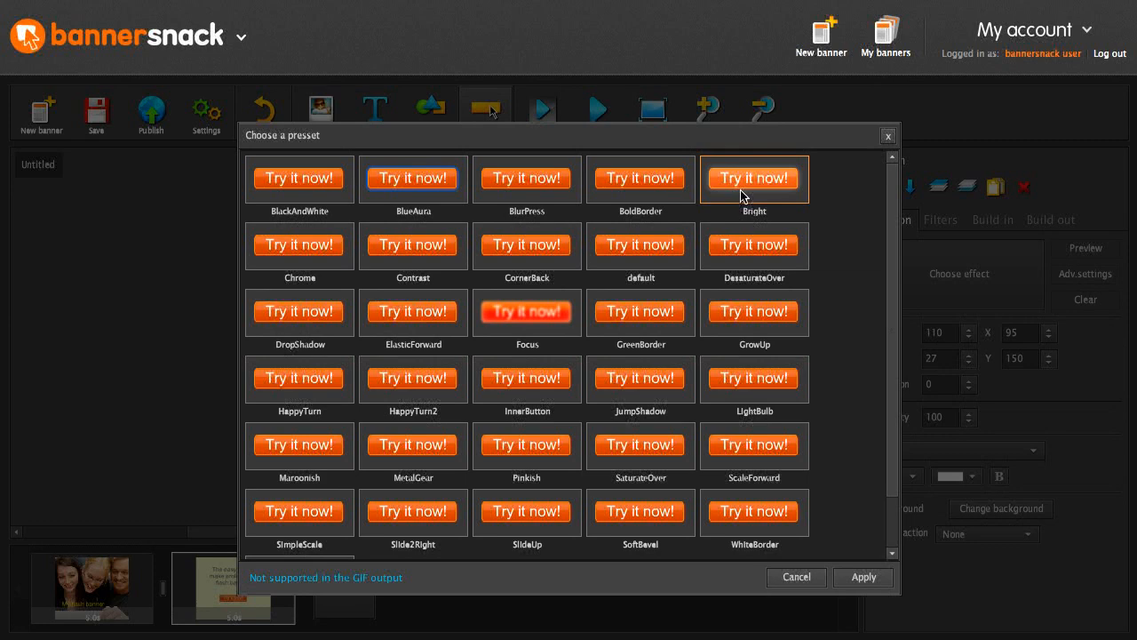
click(862, 577)
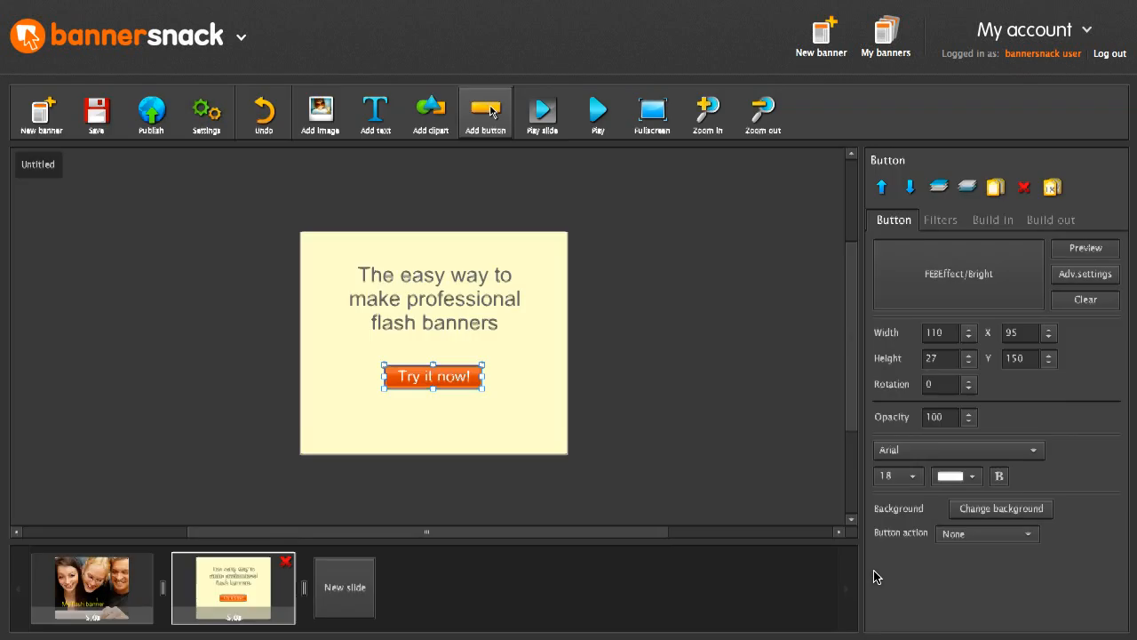
click(1085, 247)
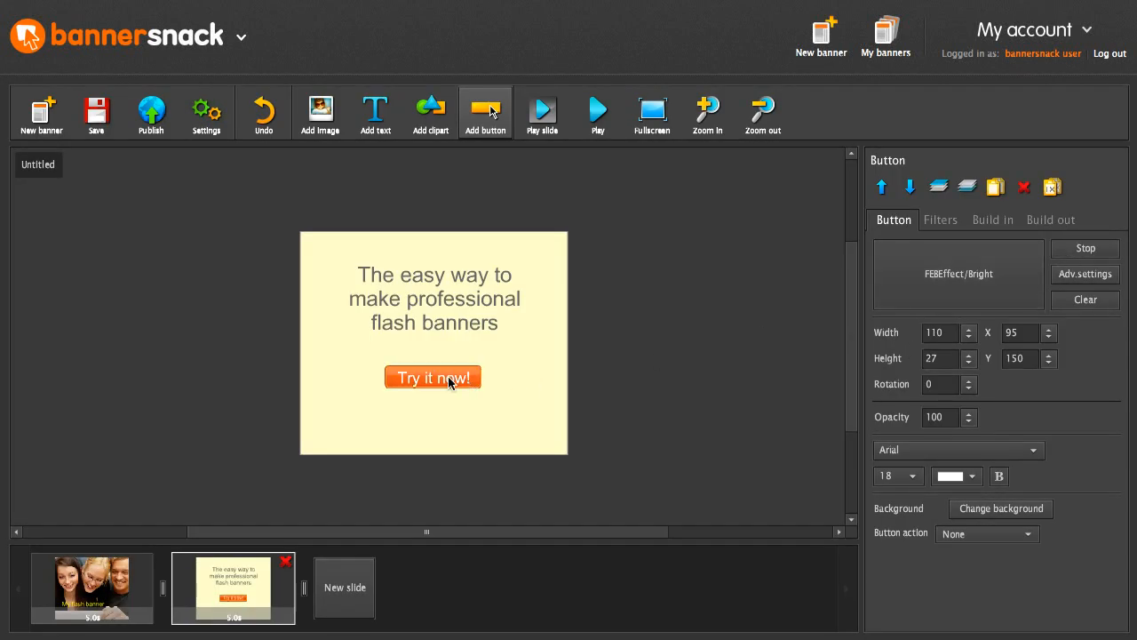
click(718, 370)
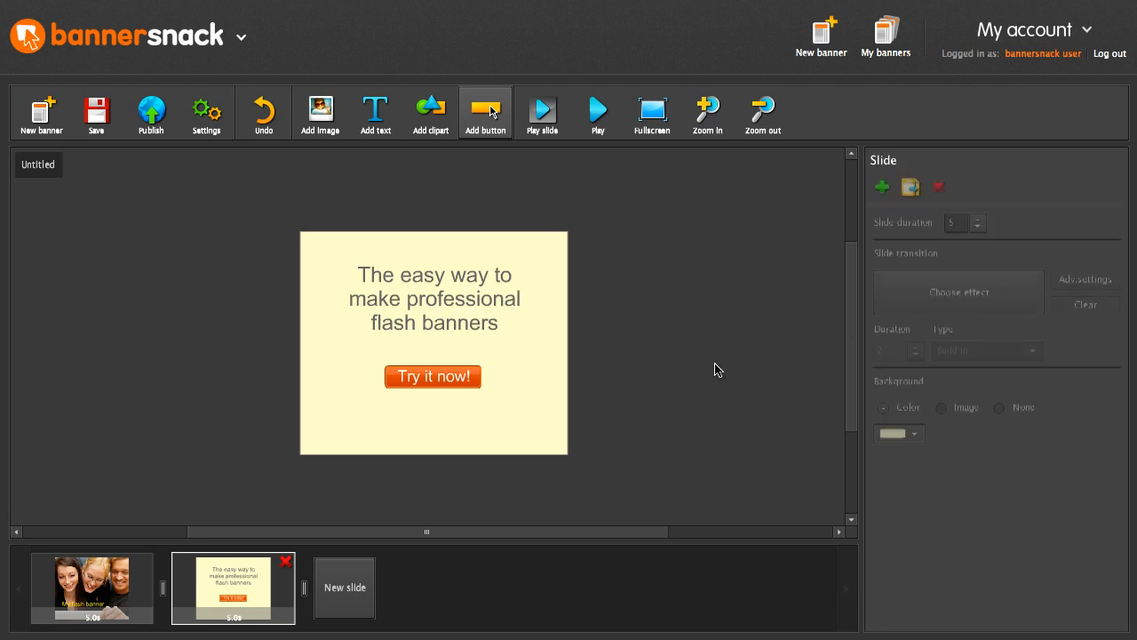
Give slide 1 a 1.5-second Blur transition and play the full banner preview.
click(91, 587)
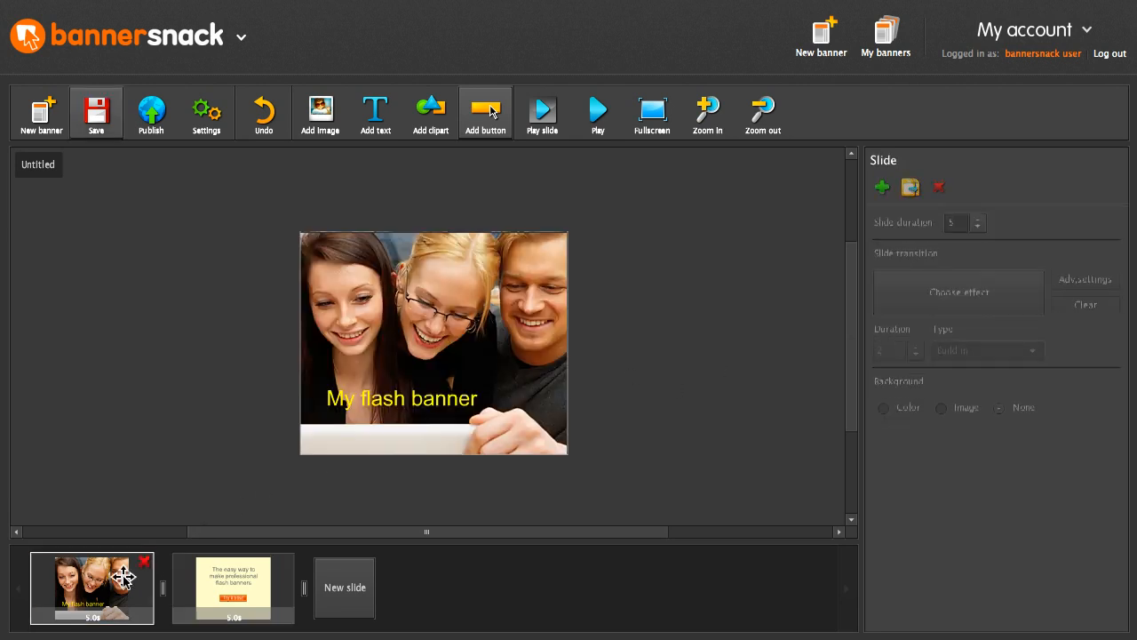
click(958, 291)
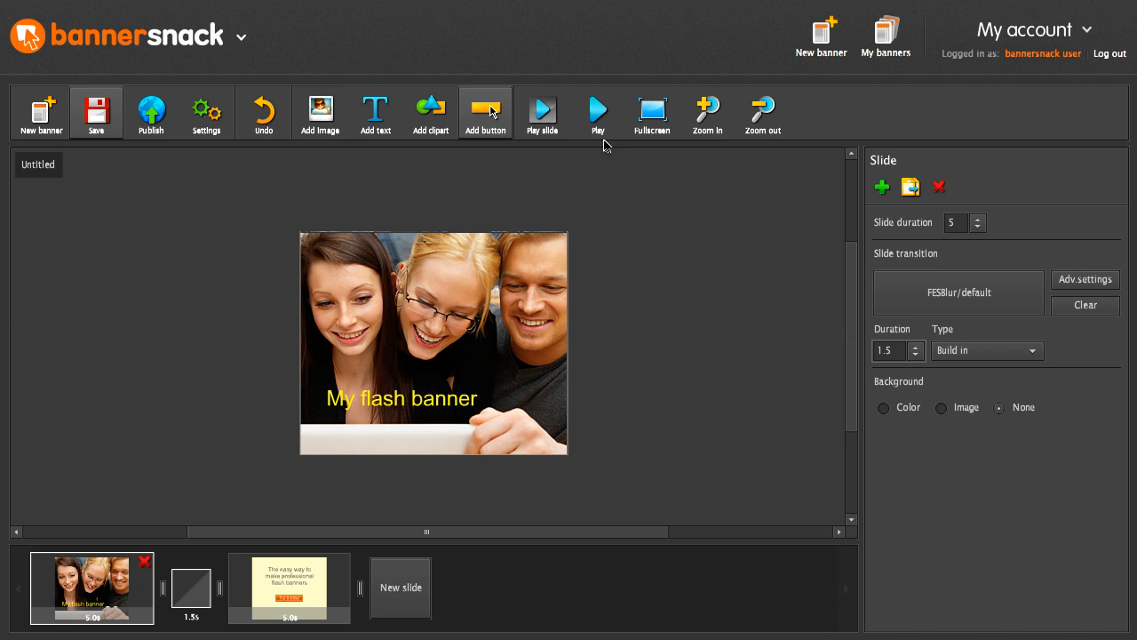
click(597, 113)
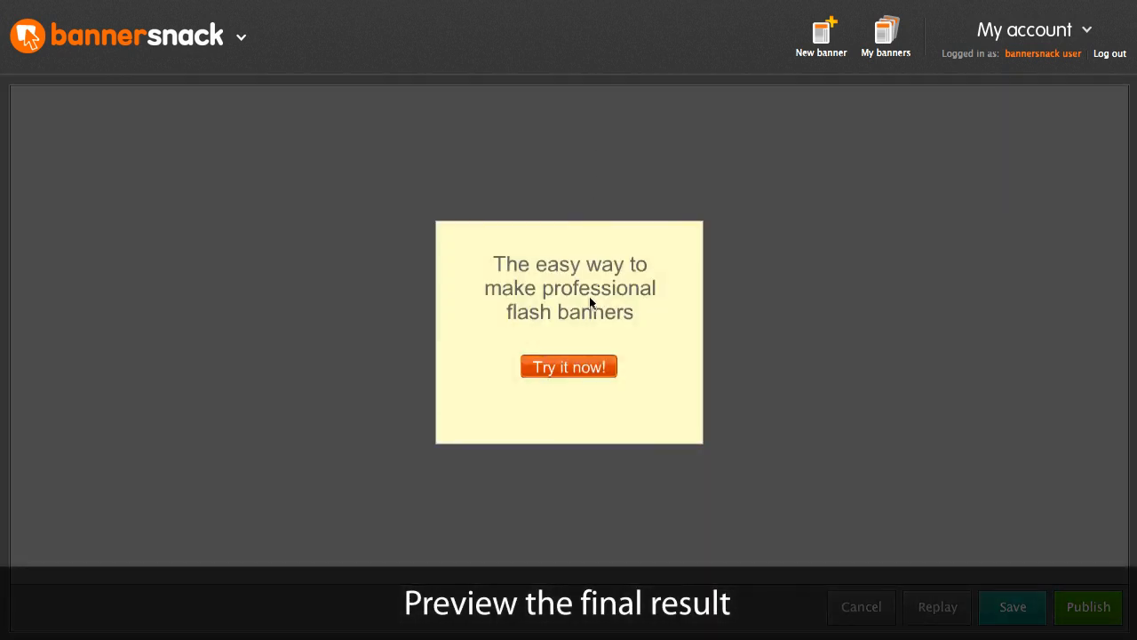
Close the preview, open Publish, and name the banner 'My first flash'.
click(860, 606)
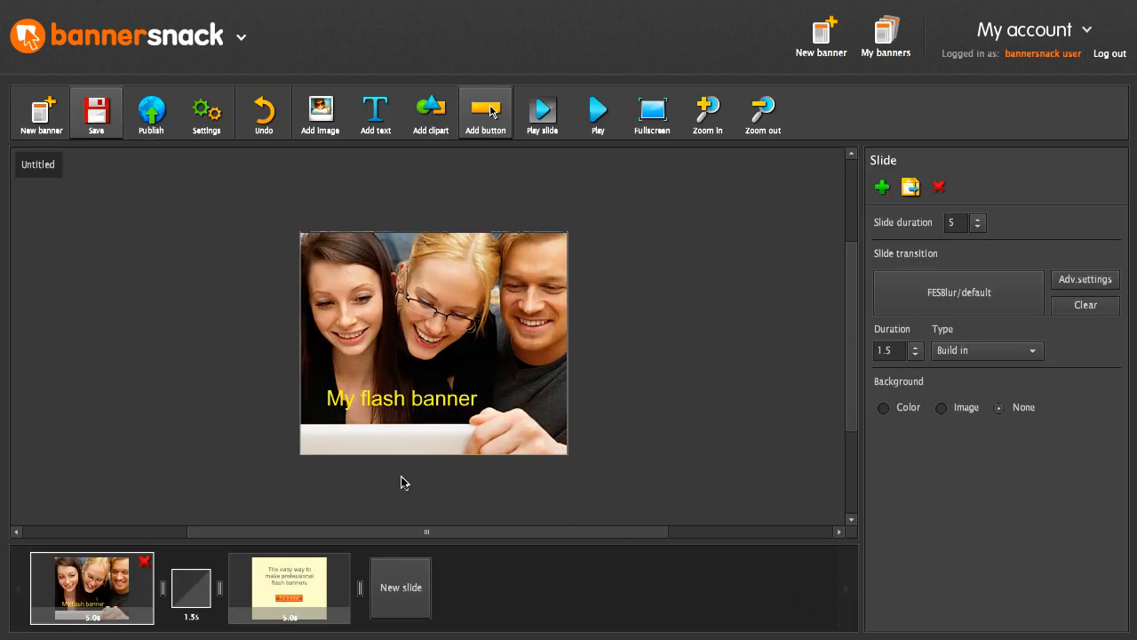
click(151, 112)
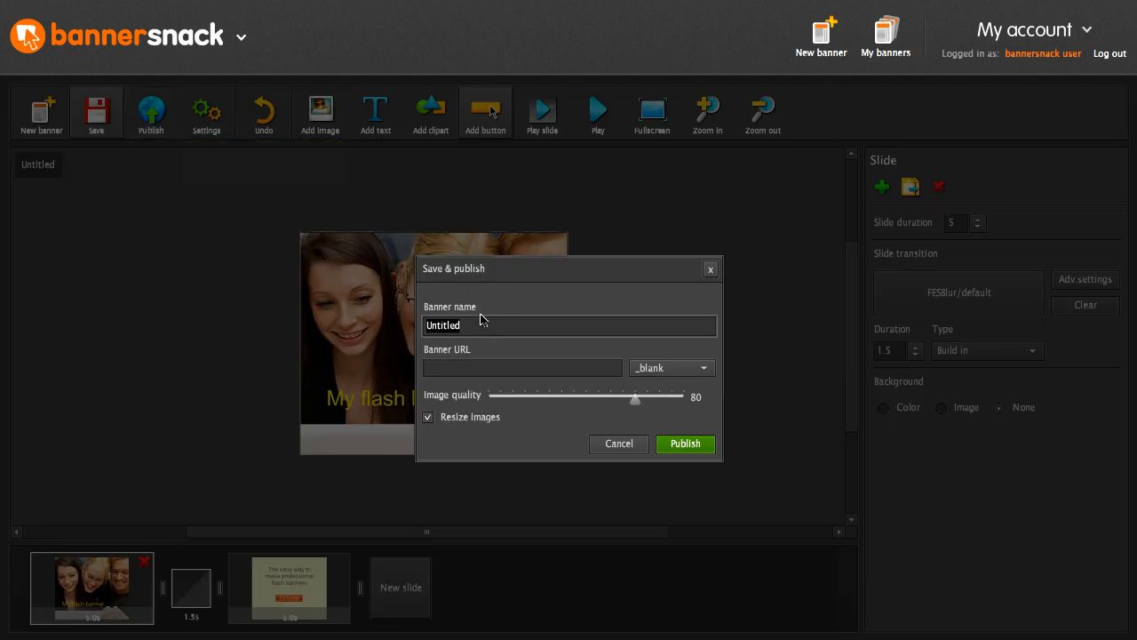
text(My firs)
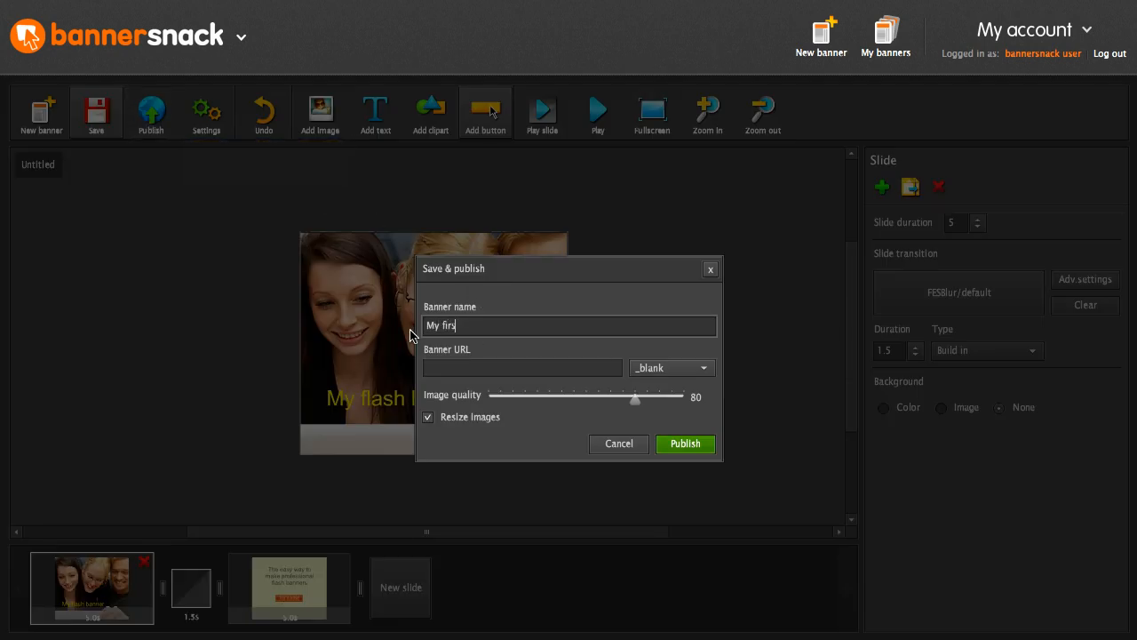
text(t flash)
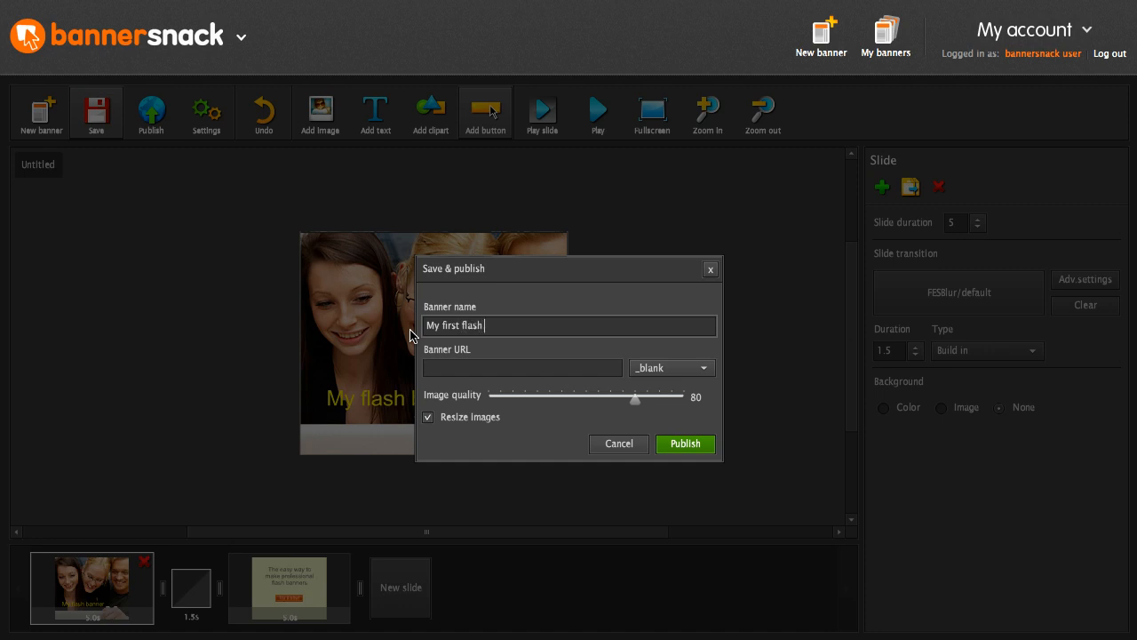
Publish the banner as 'My first flash banner' and scroll to its embed and download options.
click(684, 443)
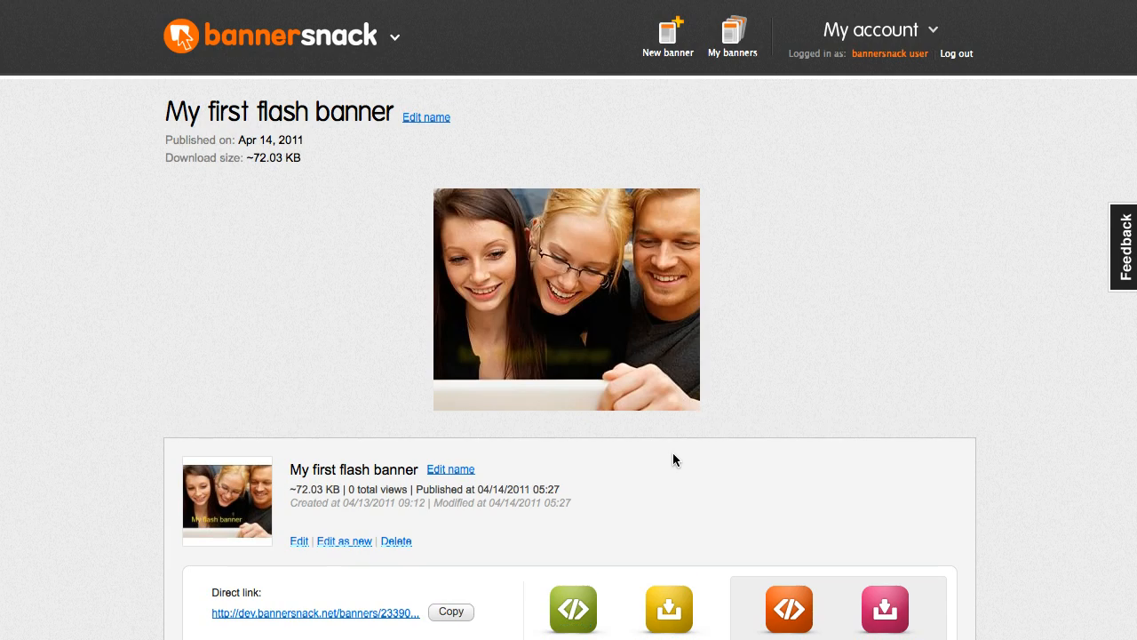
scroll(down, 3)
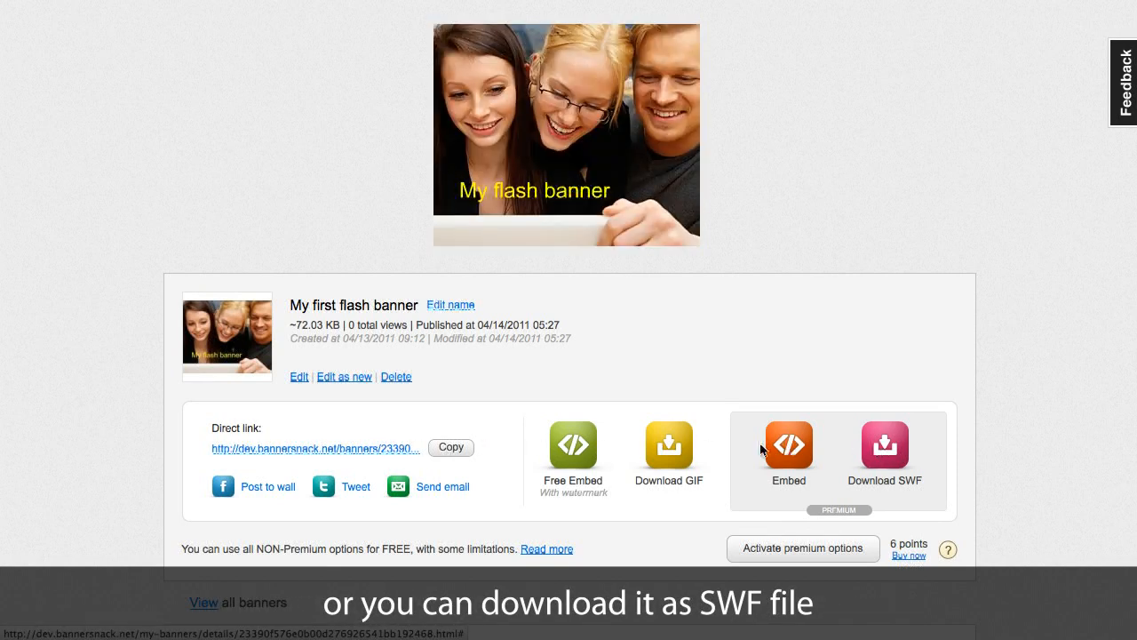
Copy the free watermarked embed code, then close the embed window.
click(572, 444)
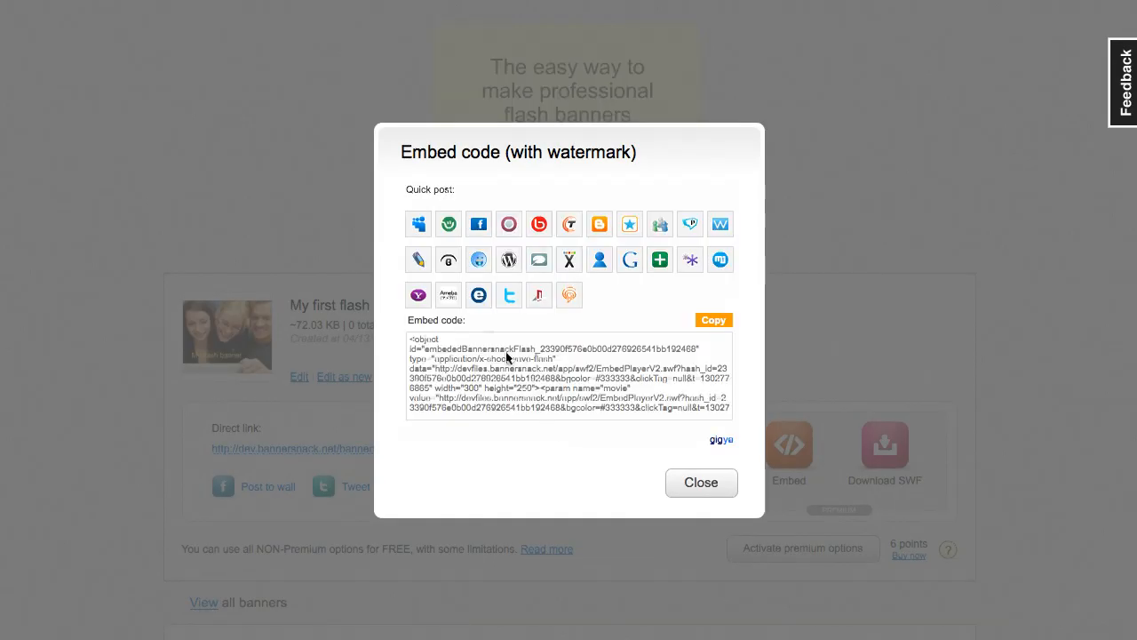
mouse_move(539, 223)
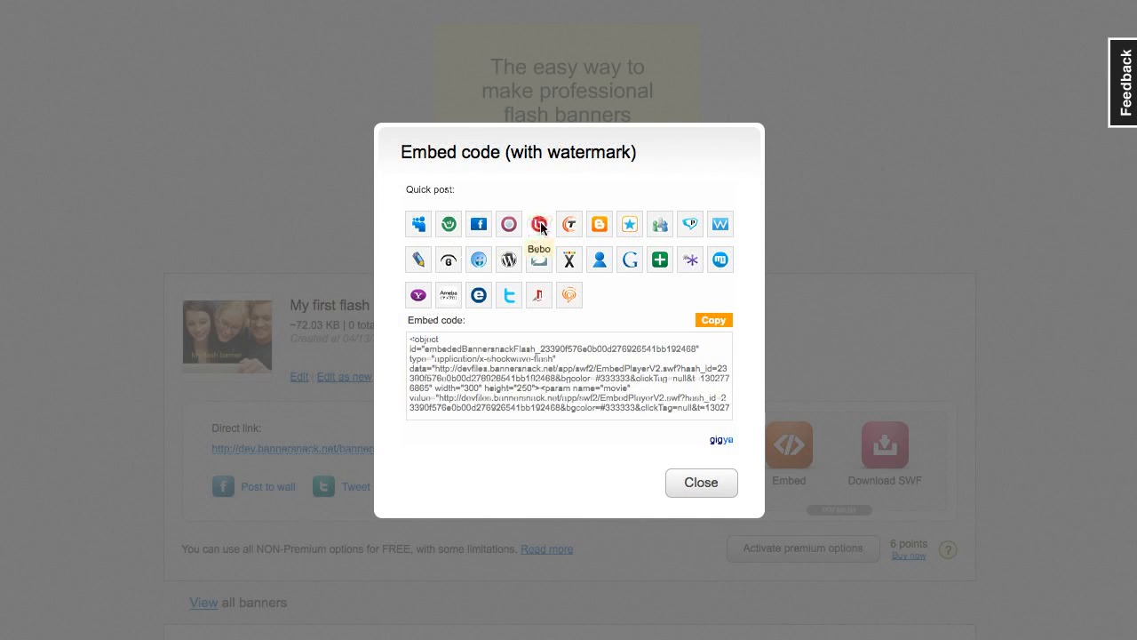
mouse_move(676, 309)
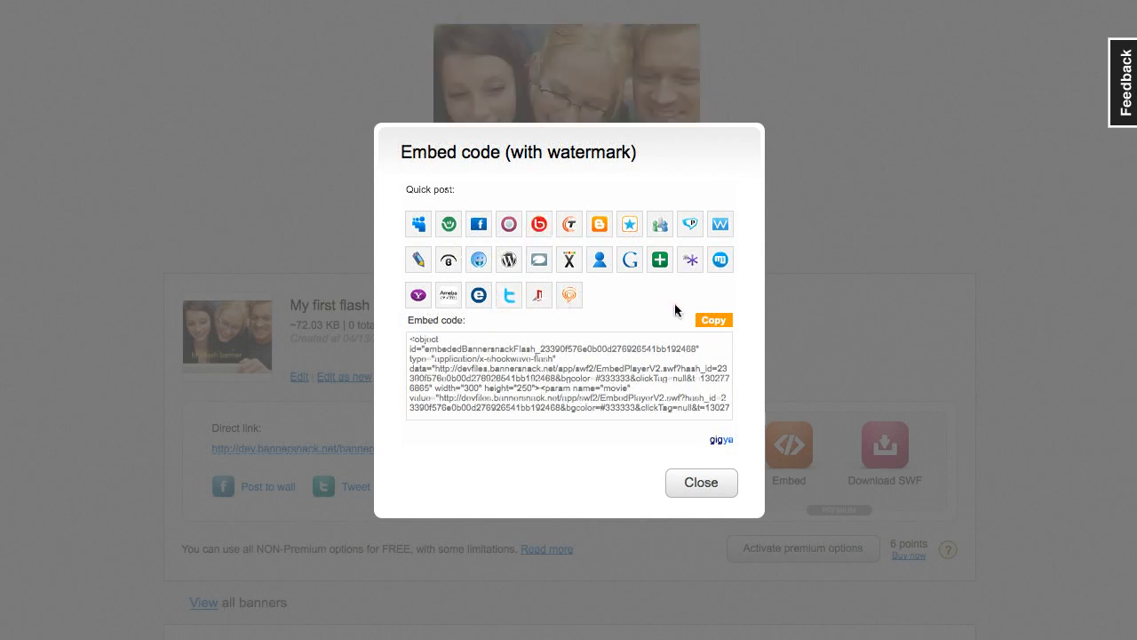
click(713, 319)
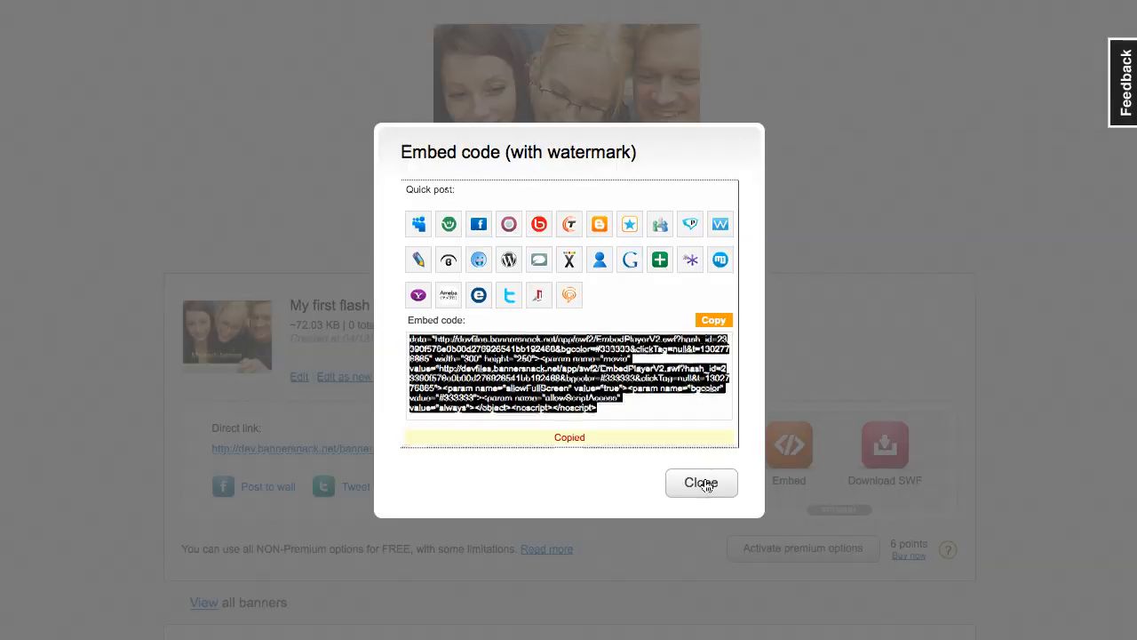
click(701, 481)
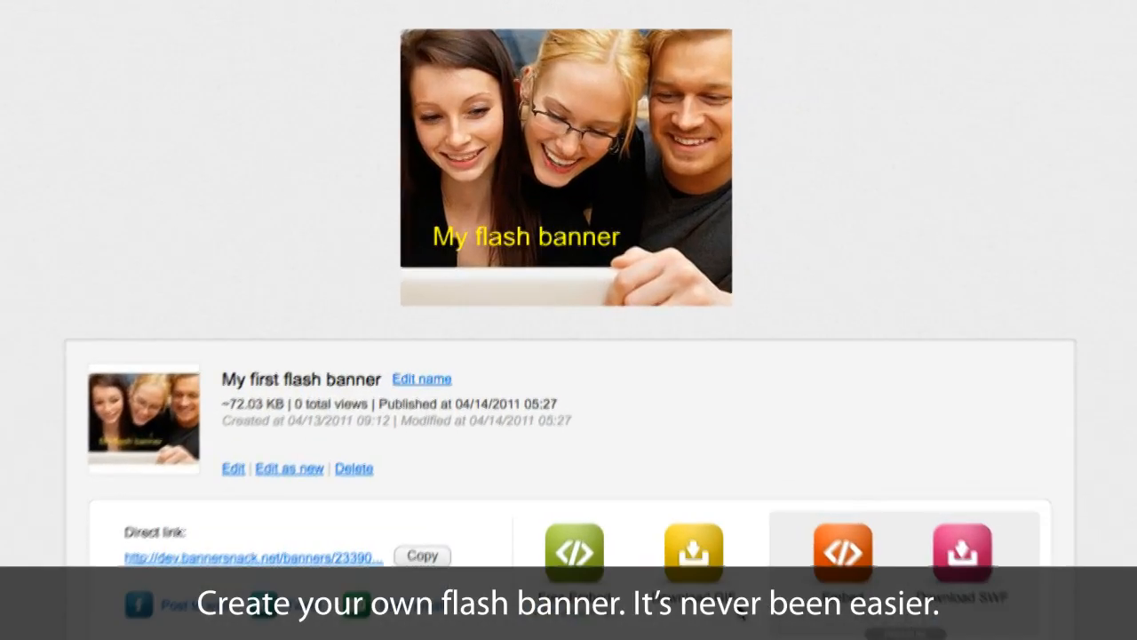